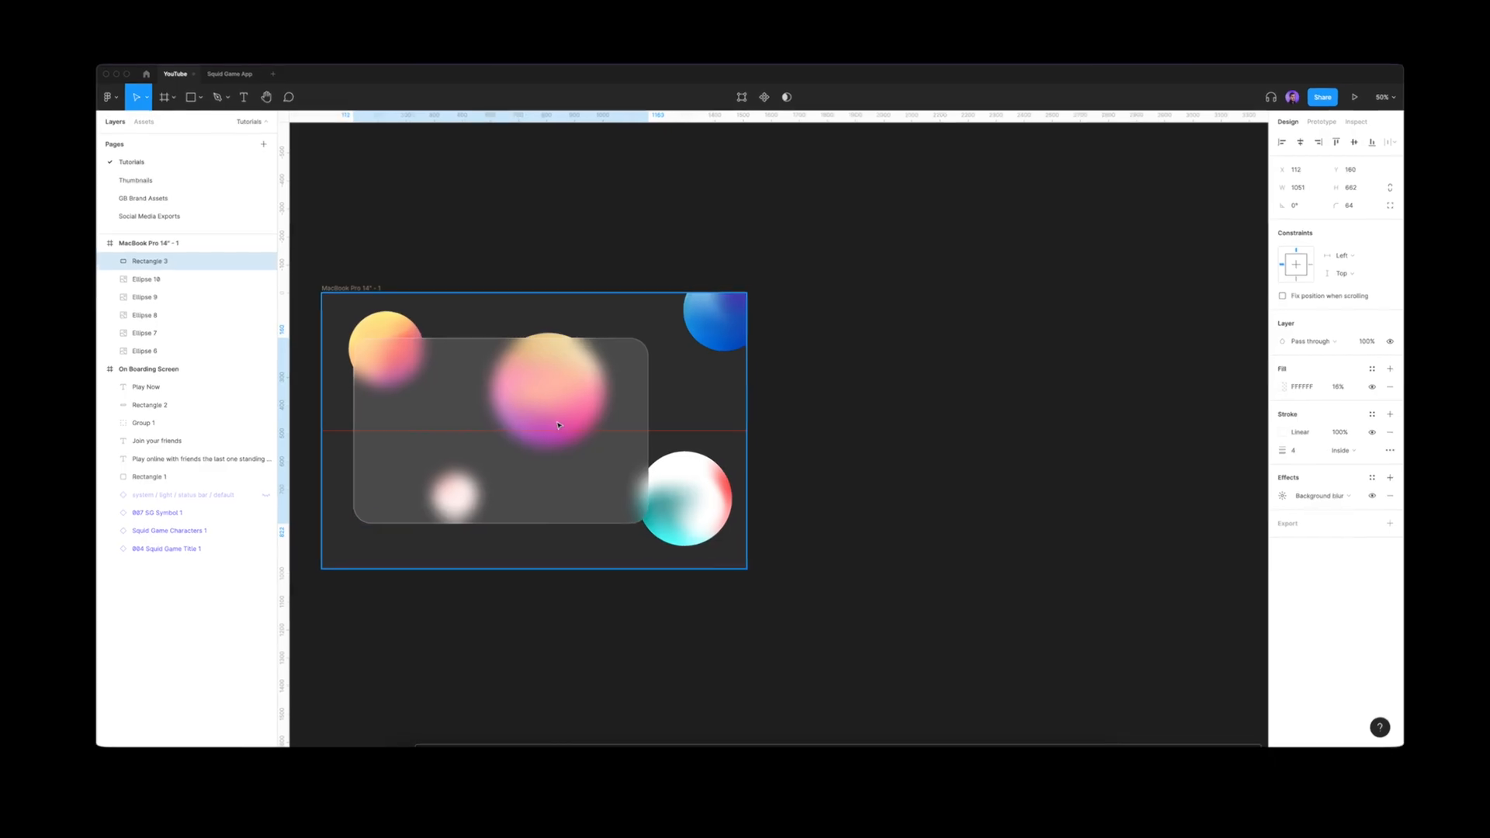
Step: Draw a rectangle over the bottom of the second onboarding screen with corner radius 38
{"action": "scroll", "scroll_direction": "up", "scroll_amount": 3}
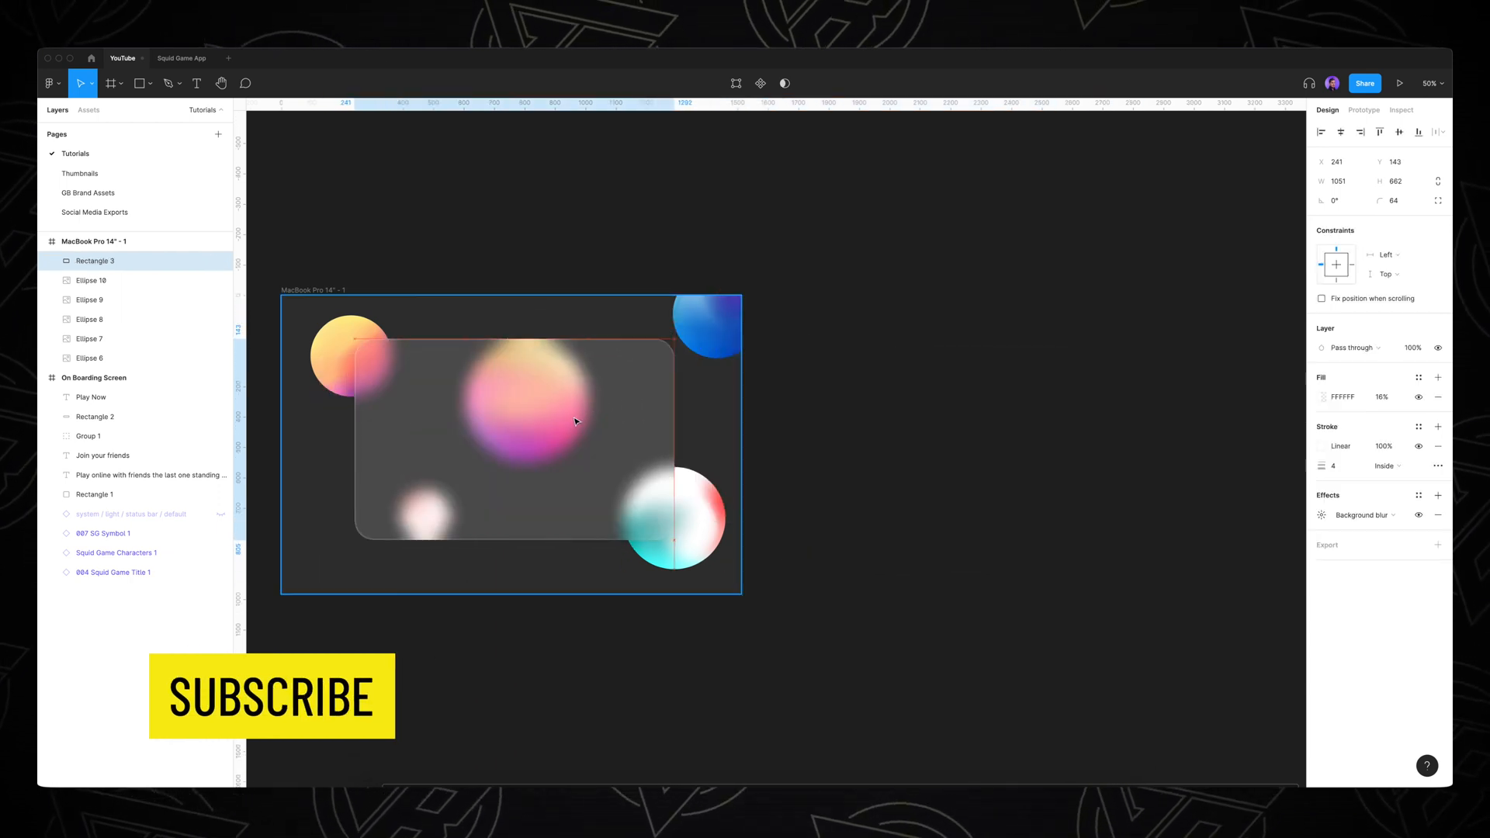
{"action": "left_click", "coordinate": [1415, 83]}
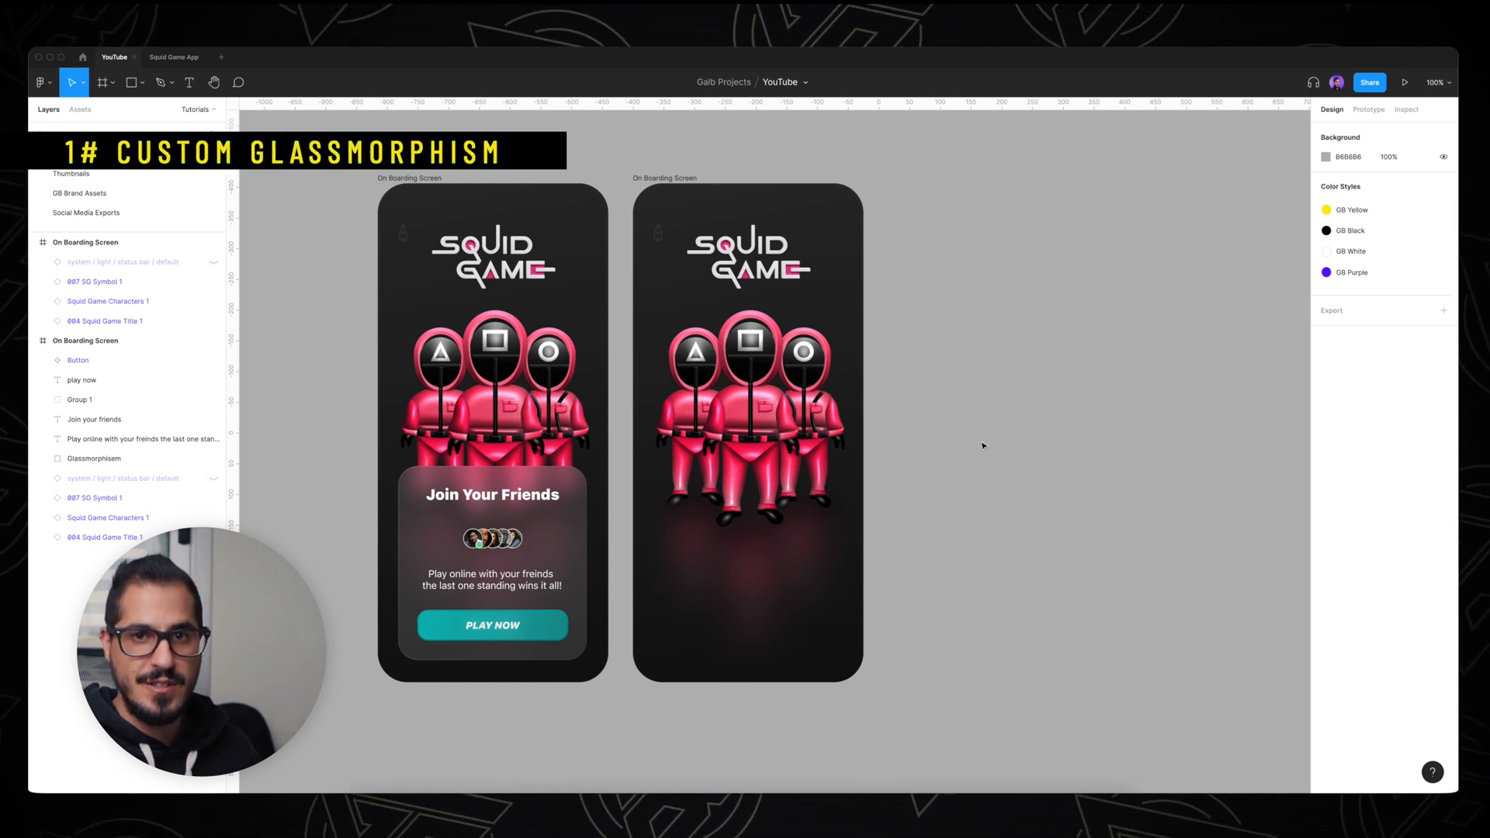
{"action": "left_click", "coordinate": [195, 108]}
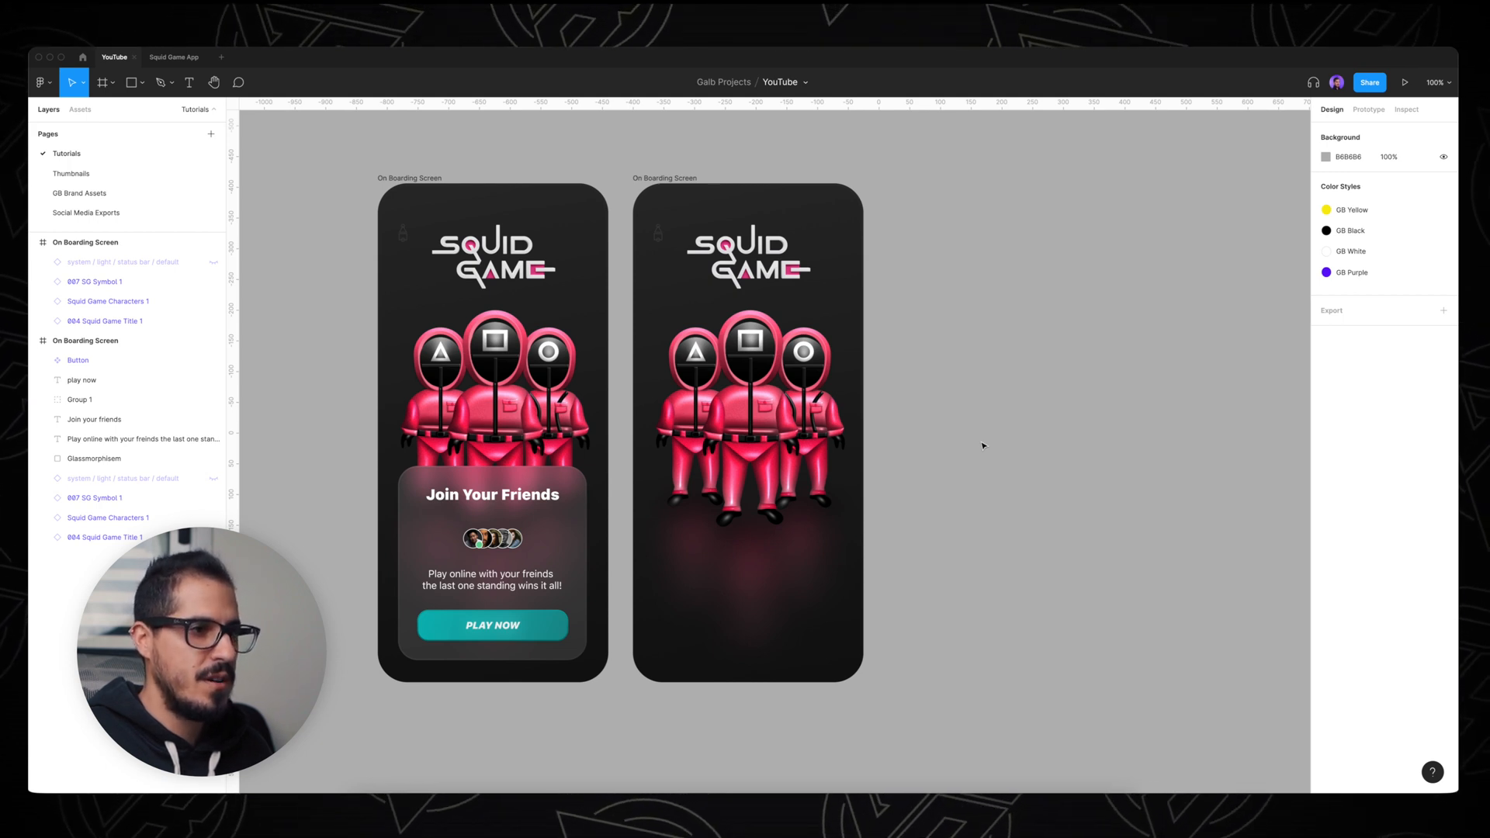
{"action": "key", "text": "r"}
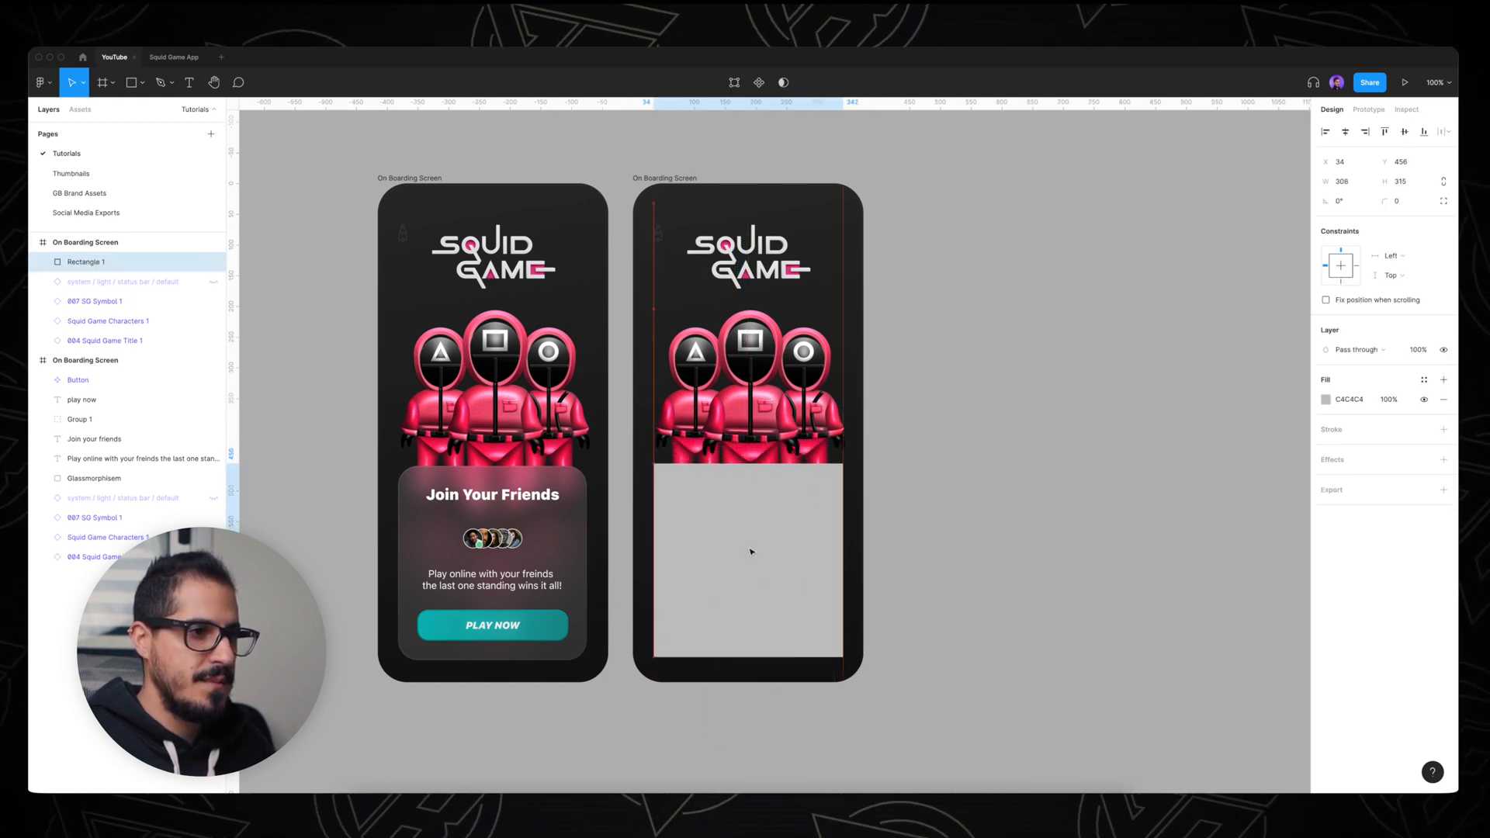
{"action": "left_click", "coordinate": [747, 566]}
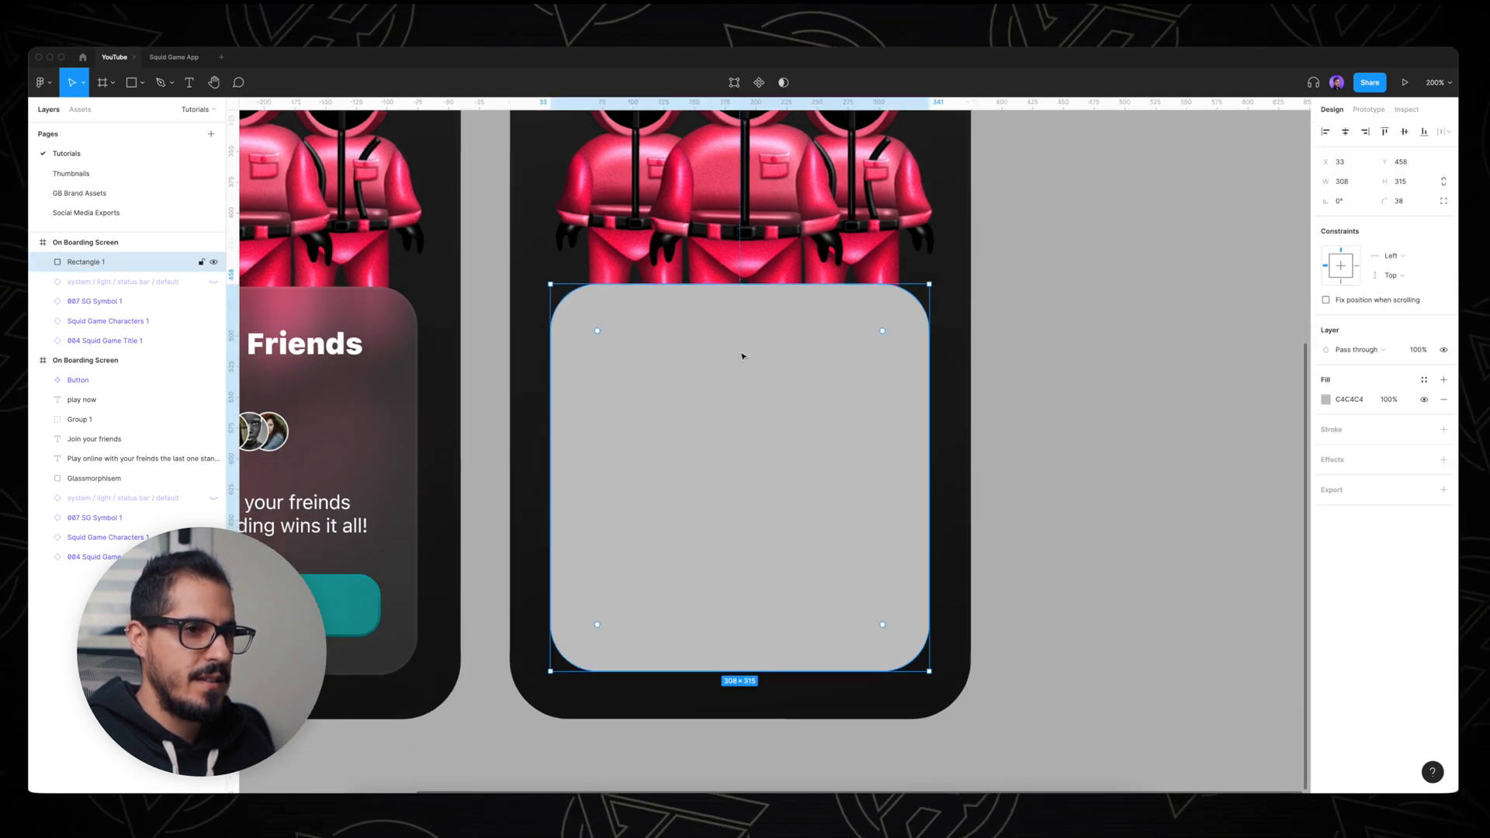
{"action": "left_click", "coordinate": [1327, 398]}
{"action": "type", "text": "FFFFFF"}
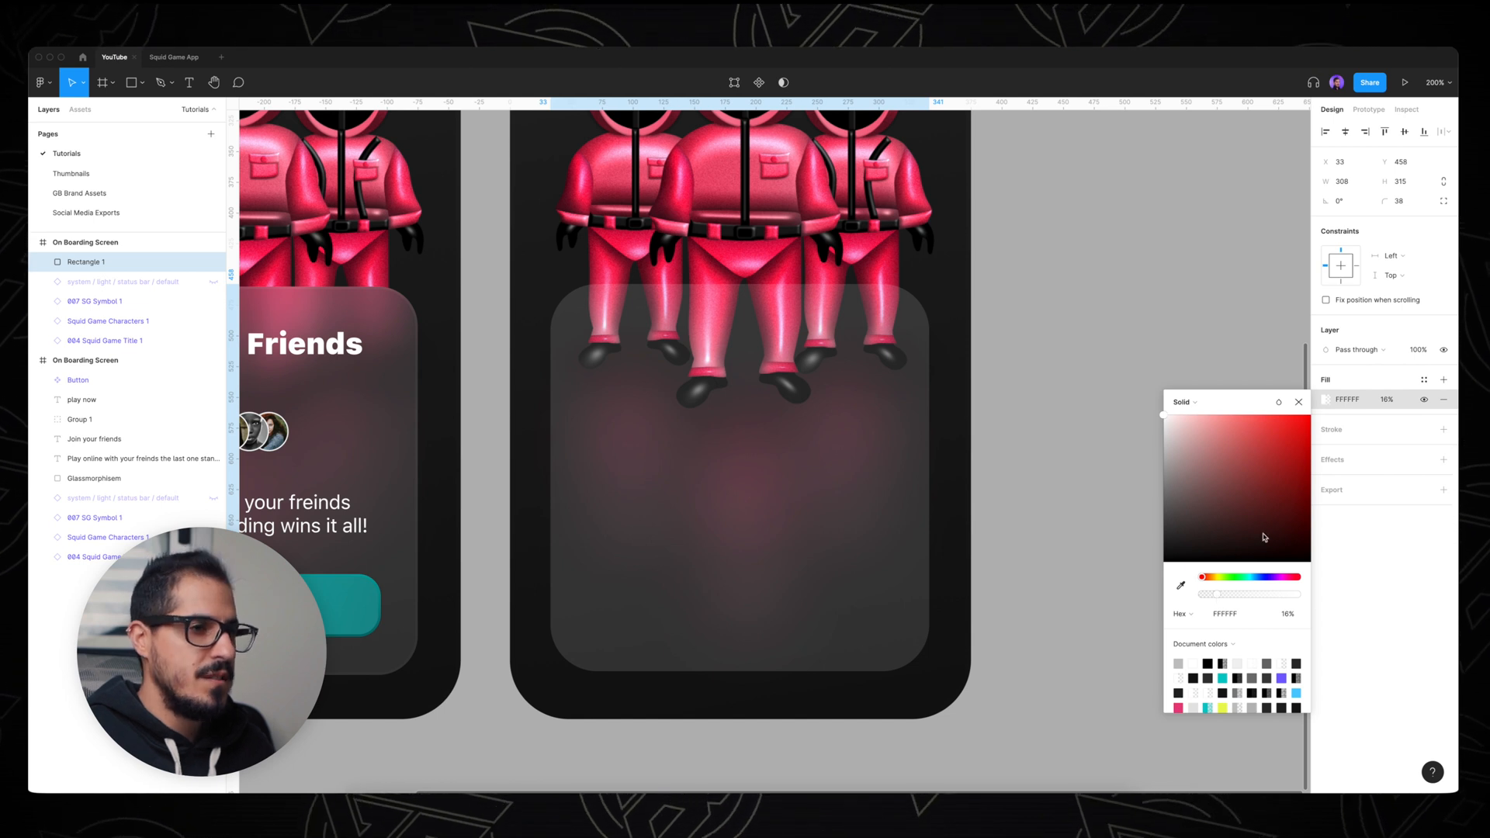
Step: Fill the card with FFFFFF at 16% and add a linear-gradient white stroke at 4%
{"action": "left_click", "coordinate": [896, 473]}
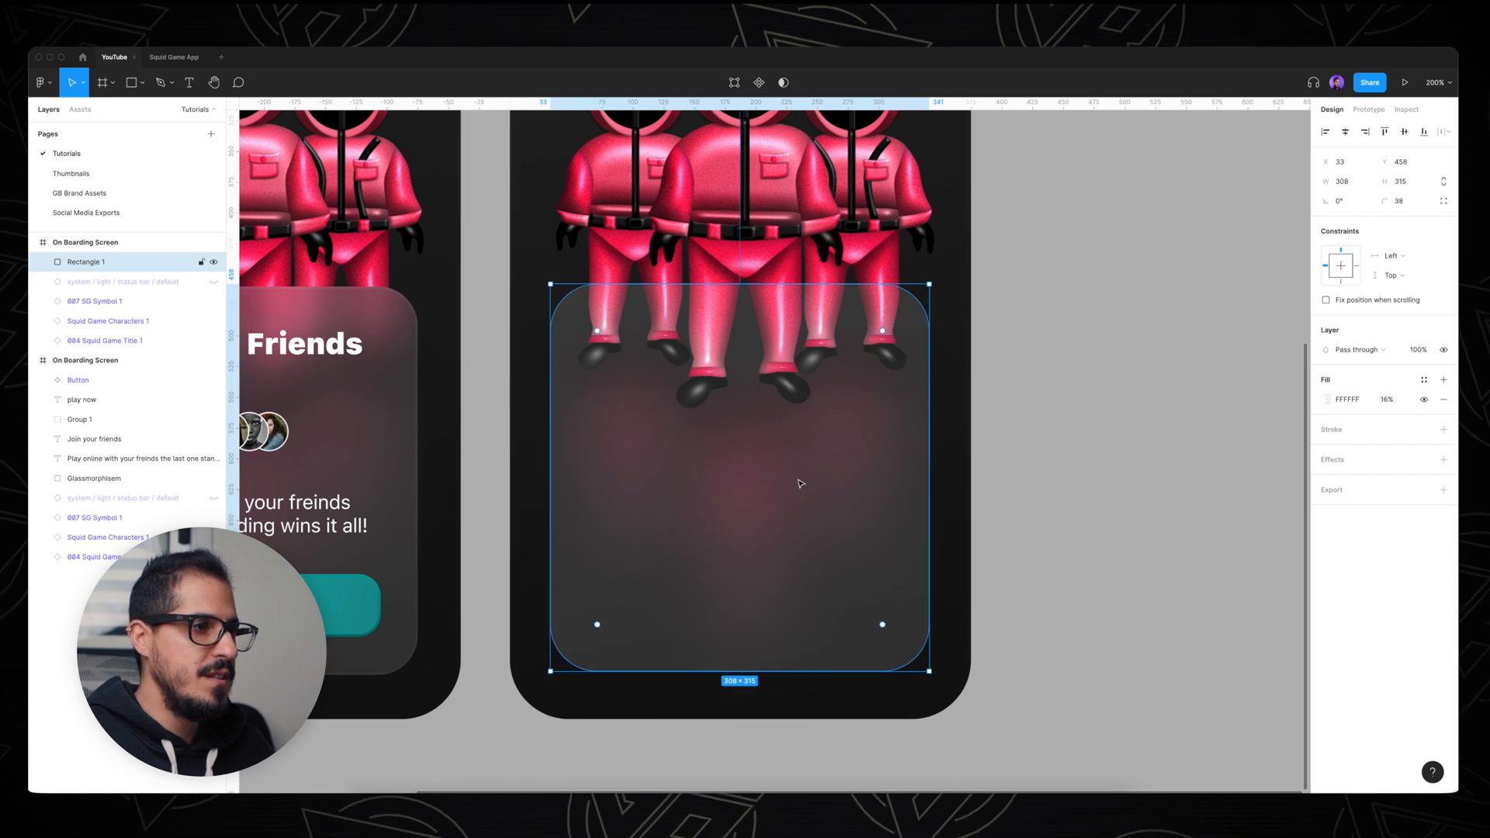
{"action": "mouse_move", "coordinate": [788, 504]}
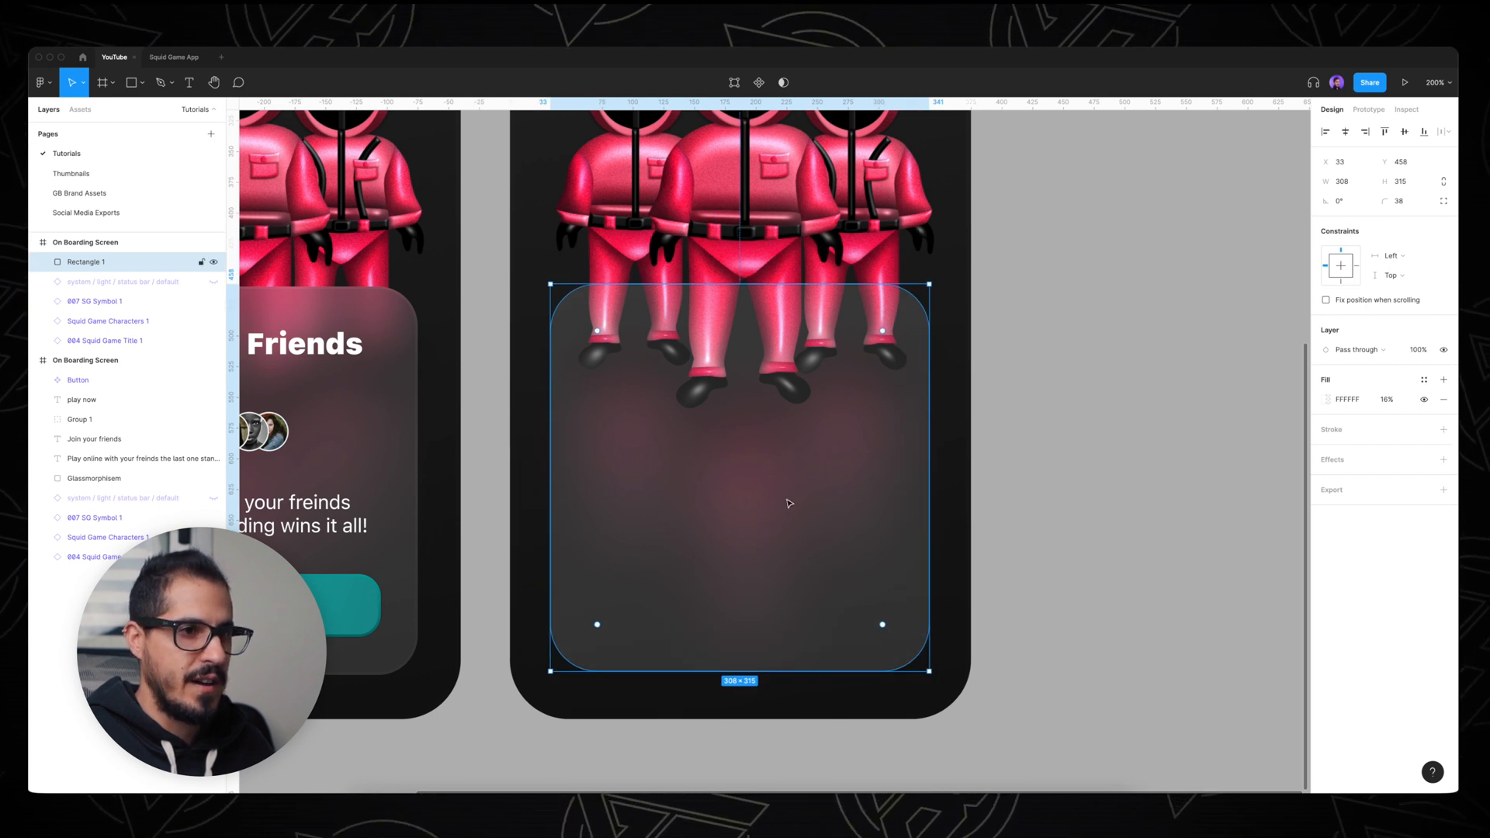
{"action": "left_click", "coordinate": [1443, 428]}
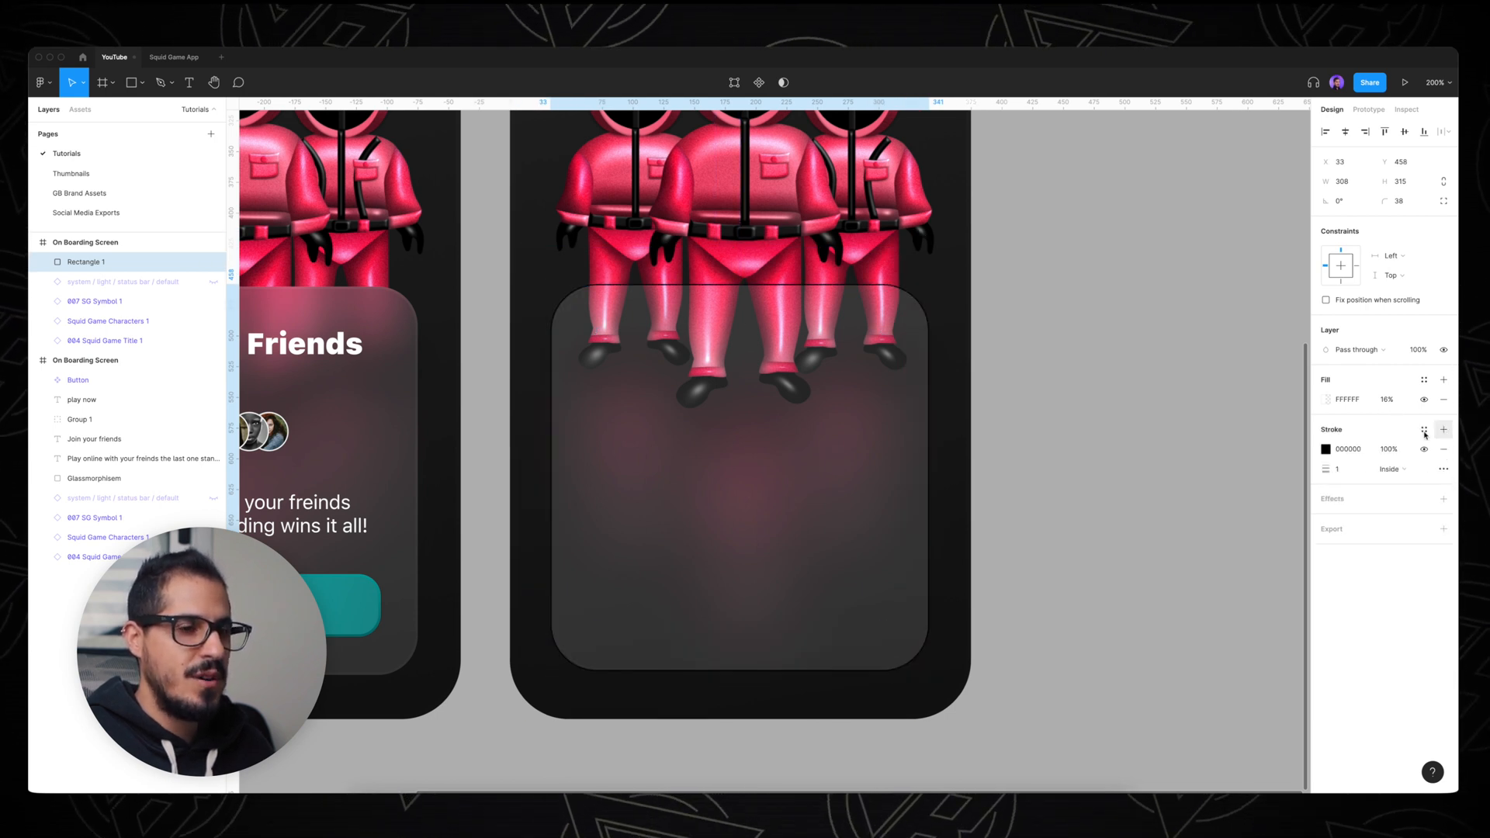
{"action": "left_click", "coordinate": [1325, 449]}
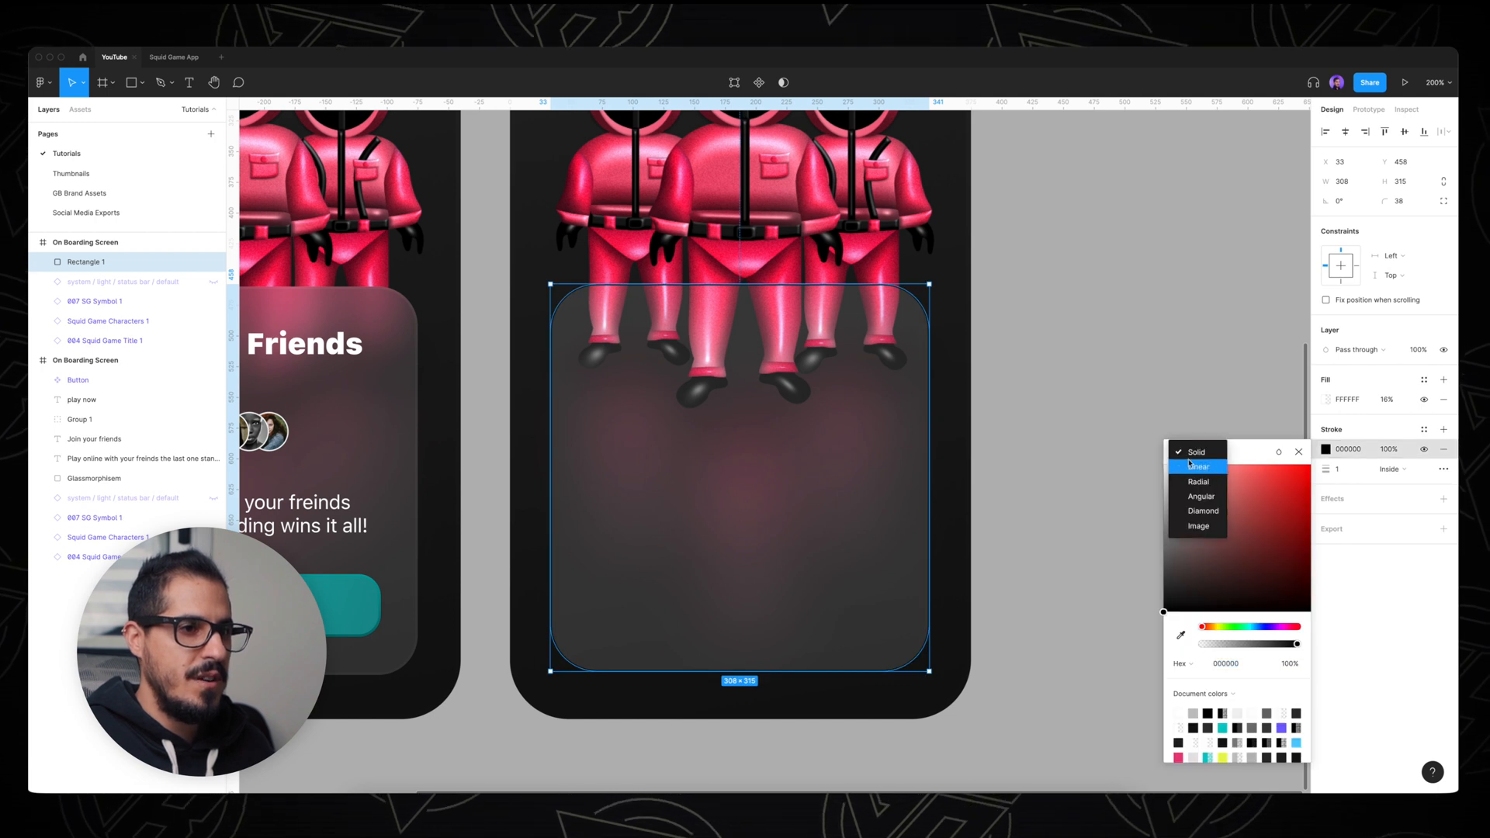
{"action": "left_click", "coordinate": [1198, 466]}
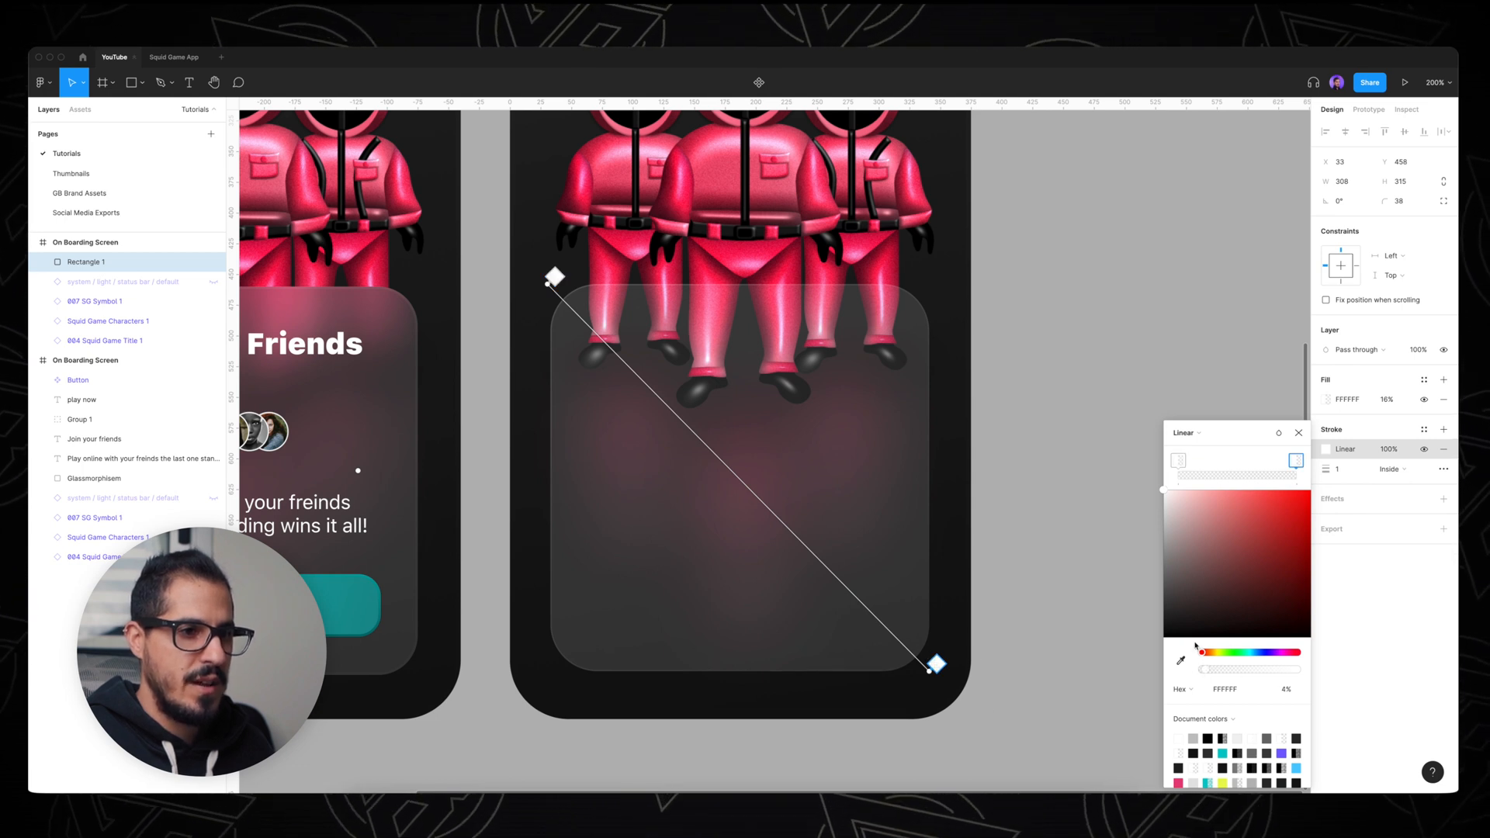
{"action": "left_click", "coordinate": [1159, 454]}
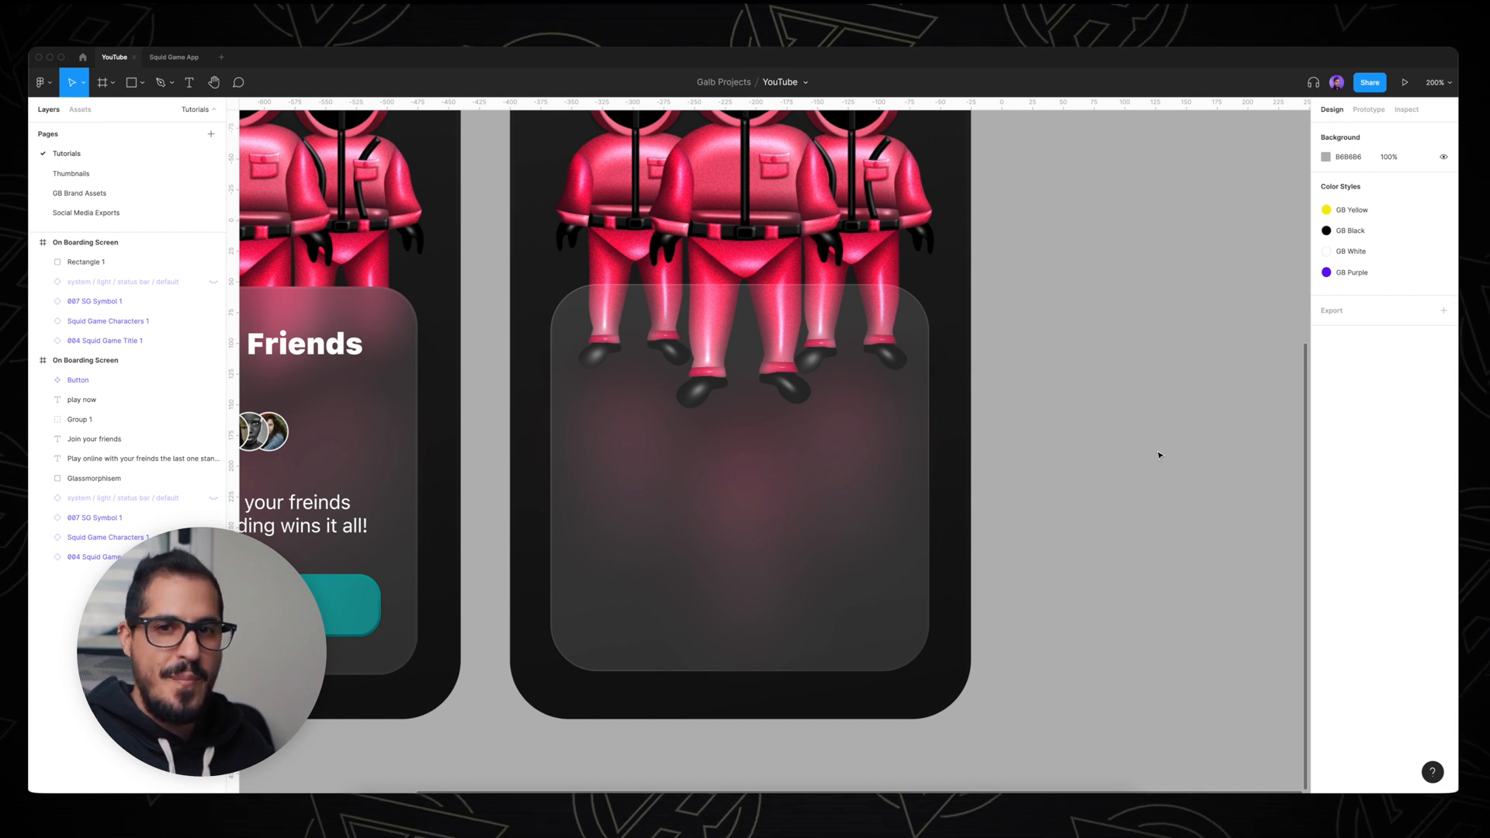
Step: Replace the card's effect with a background blur of 24
{"action": "left_click", "coordinate": [739, 475]}
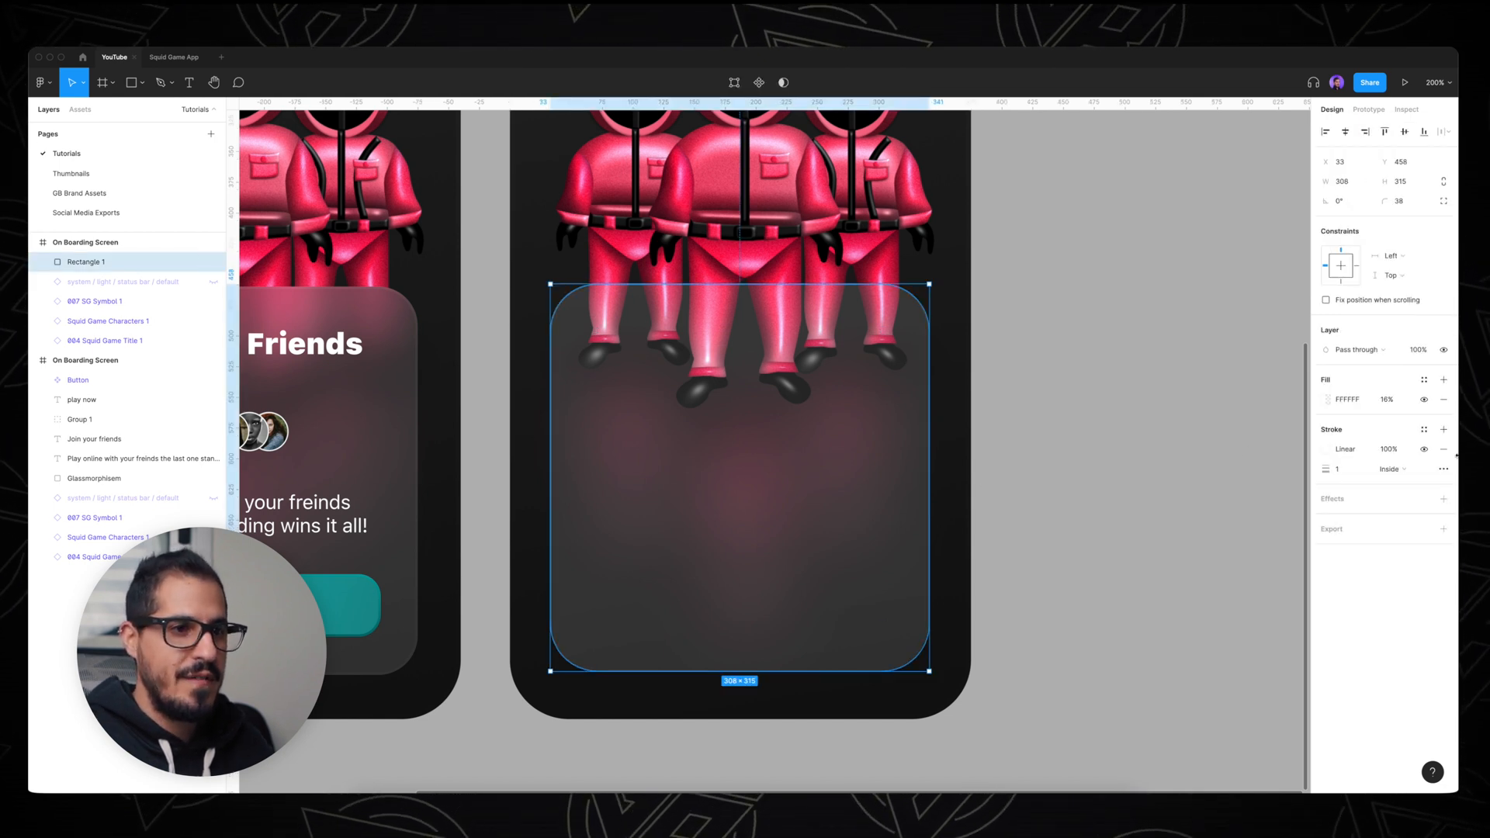
{"action": "left_click", "coordinate": [1470, 498]}
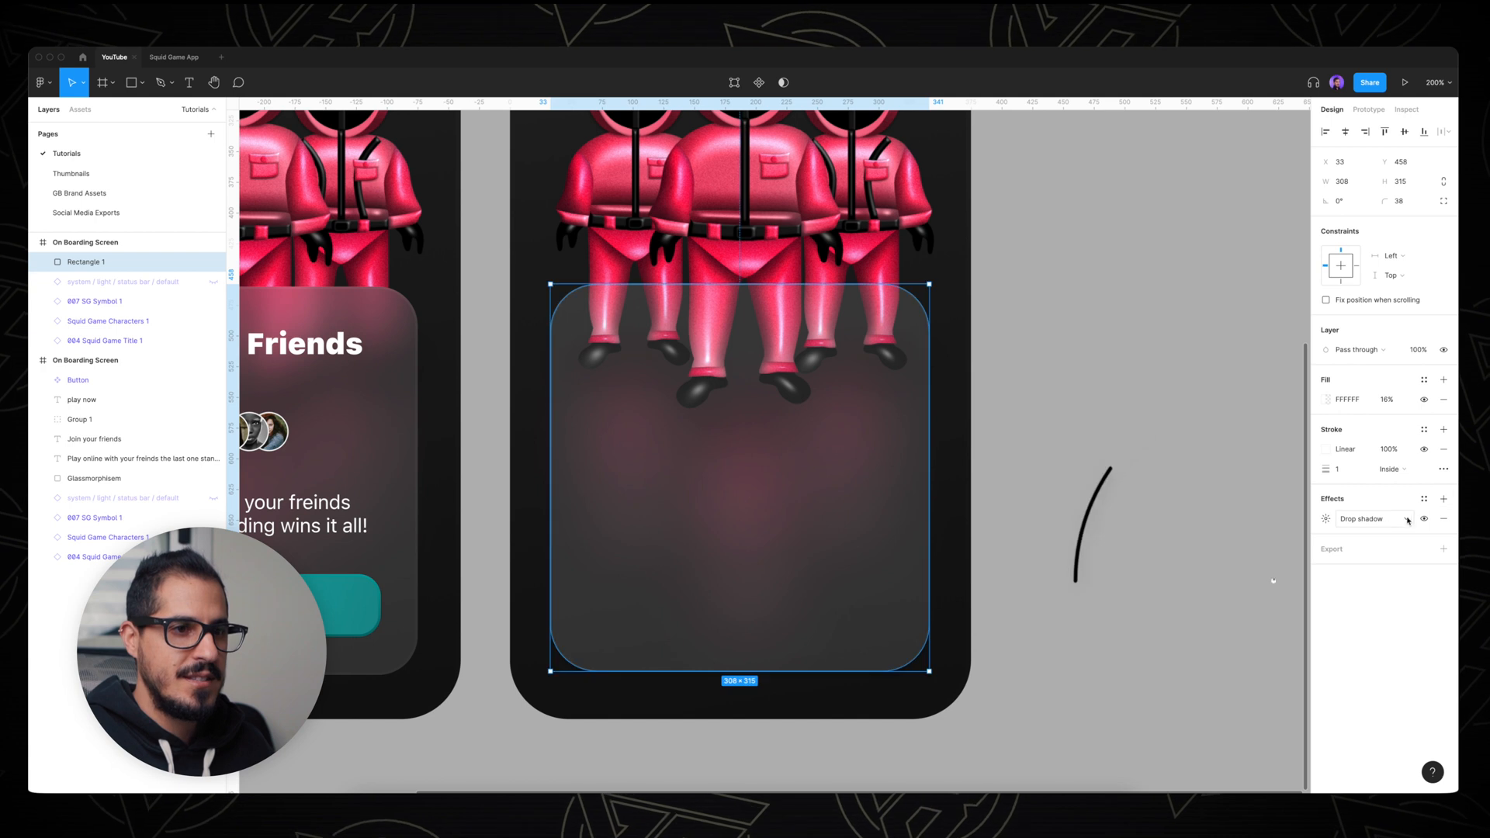
{"action": "left_click", "coordinate": [1362, 519]}
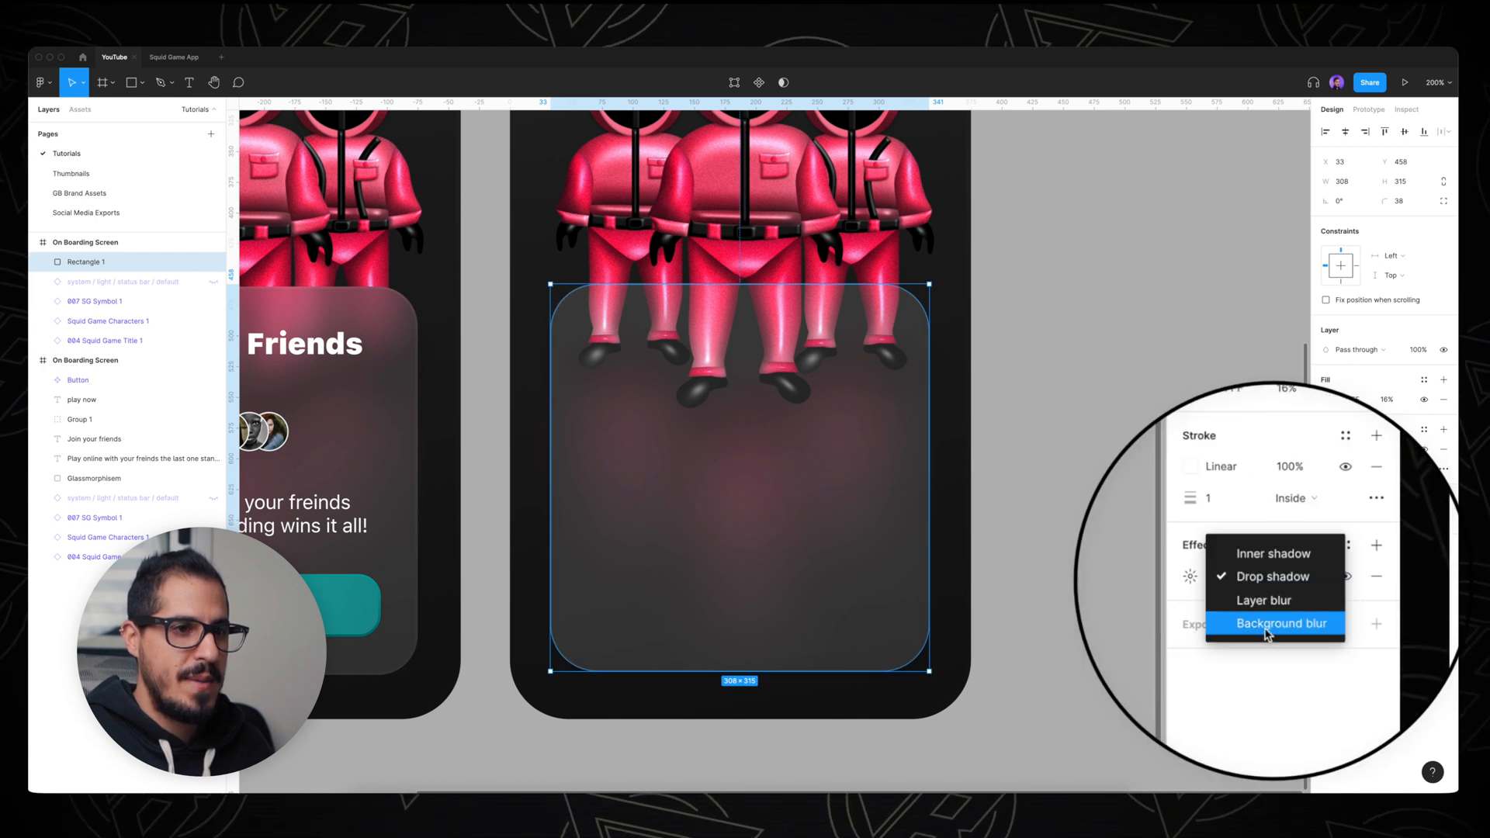
{"action": "left_click", "coordinate": [1274, 623]}
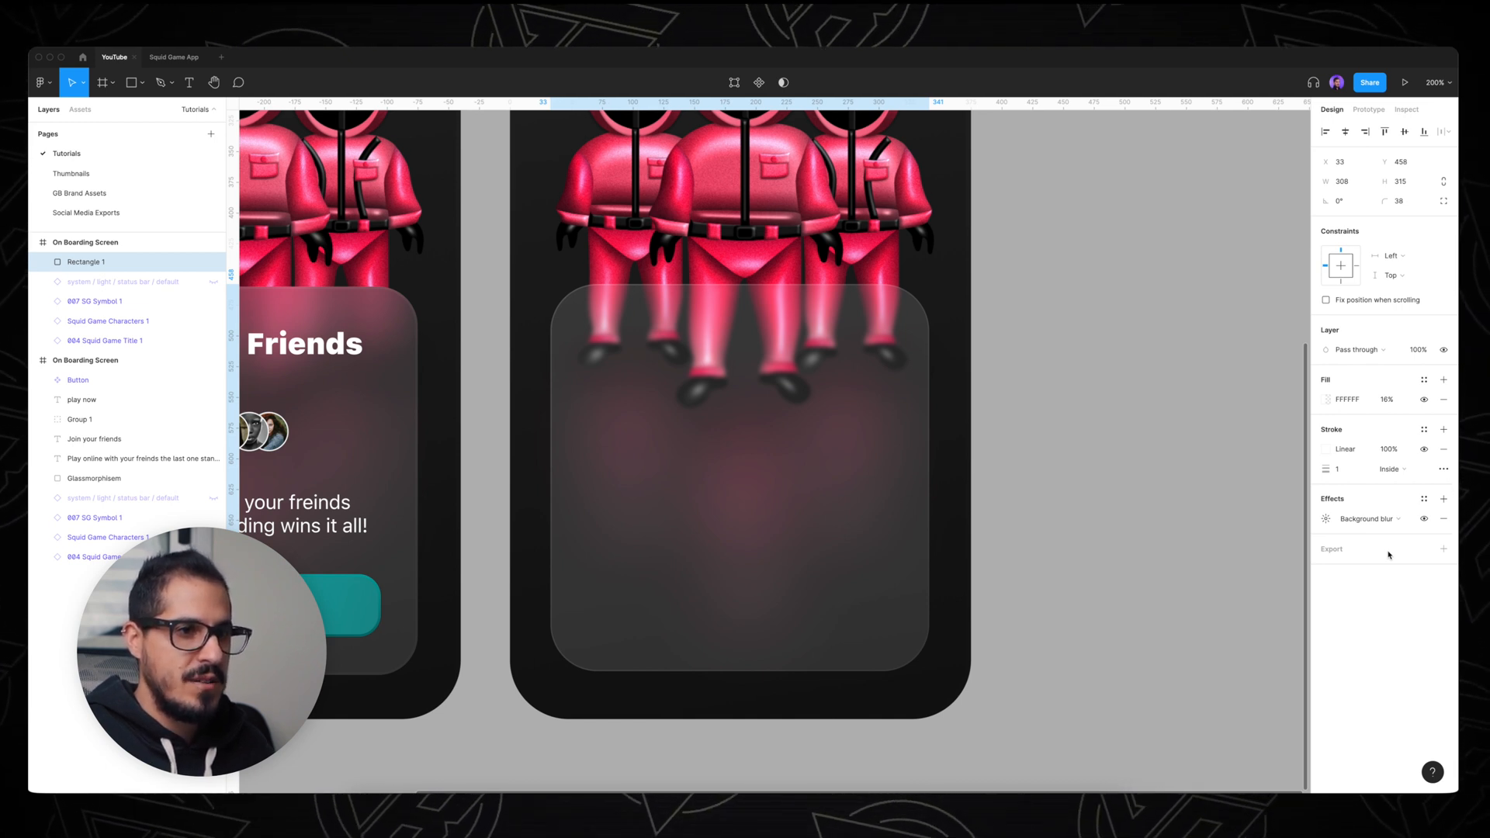
{"action": "left_click", "coordinate": [1324, 518]}
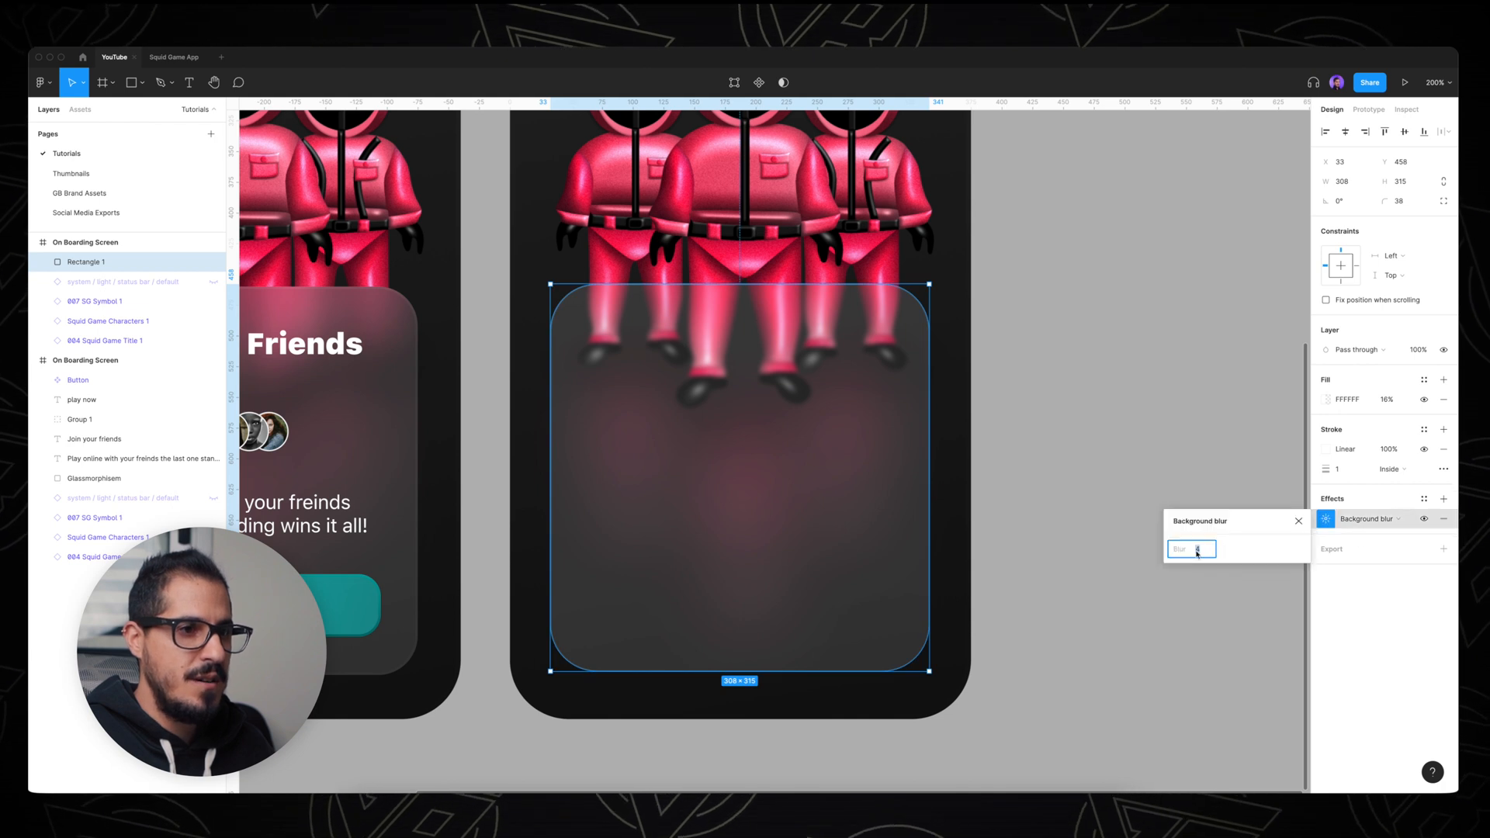
{"action": "type", "text": "8"}
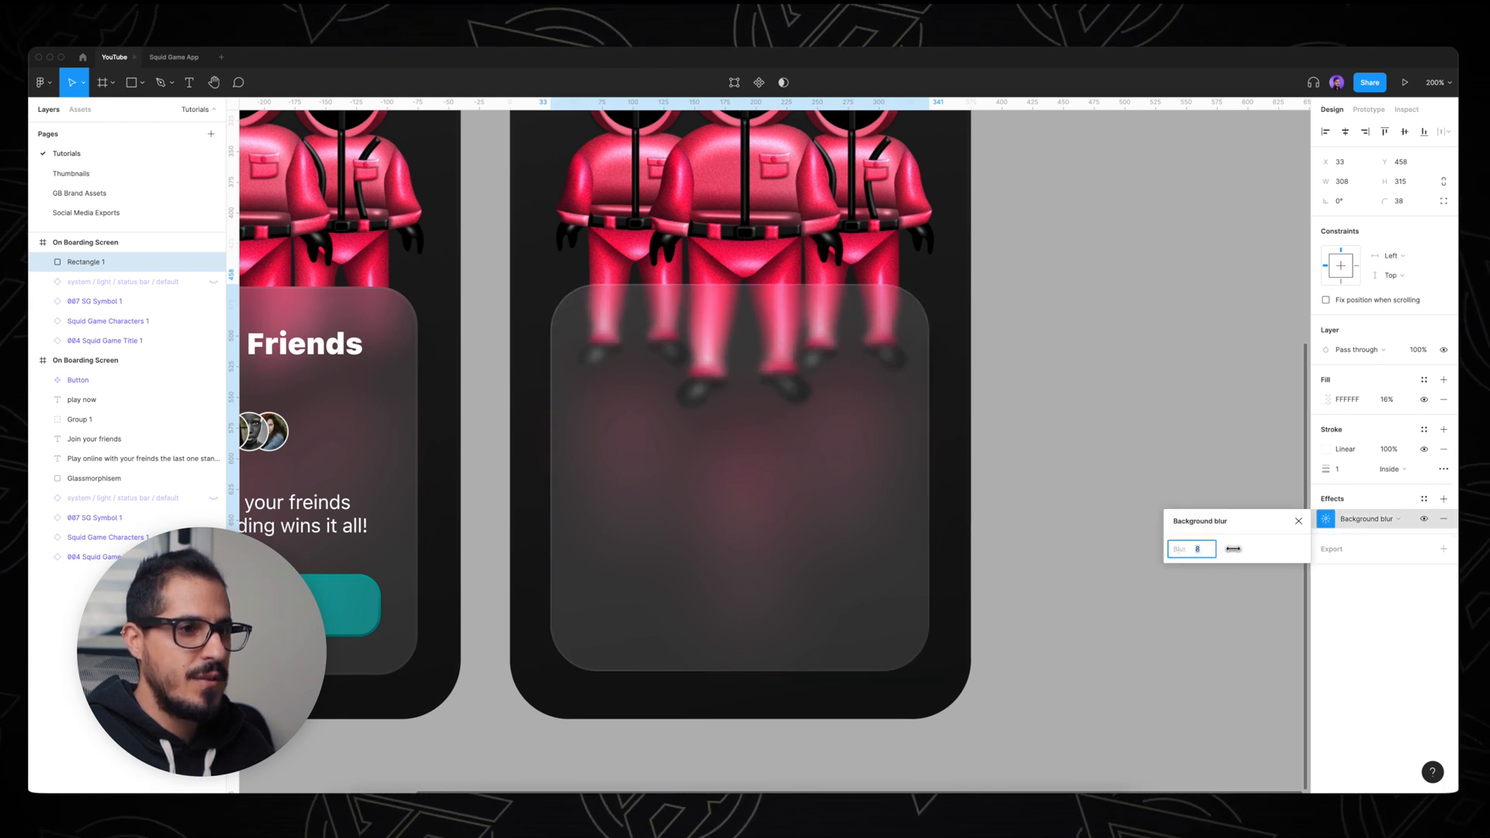
{"action": "type", "text": "16"}
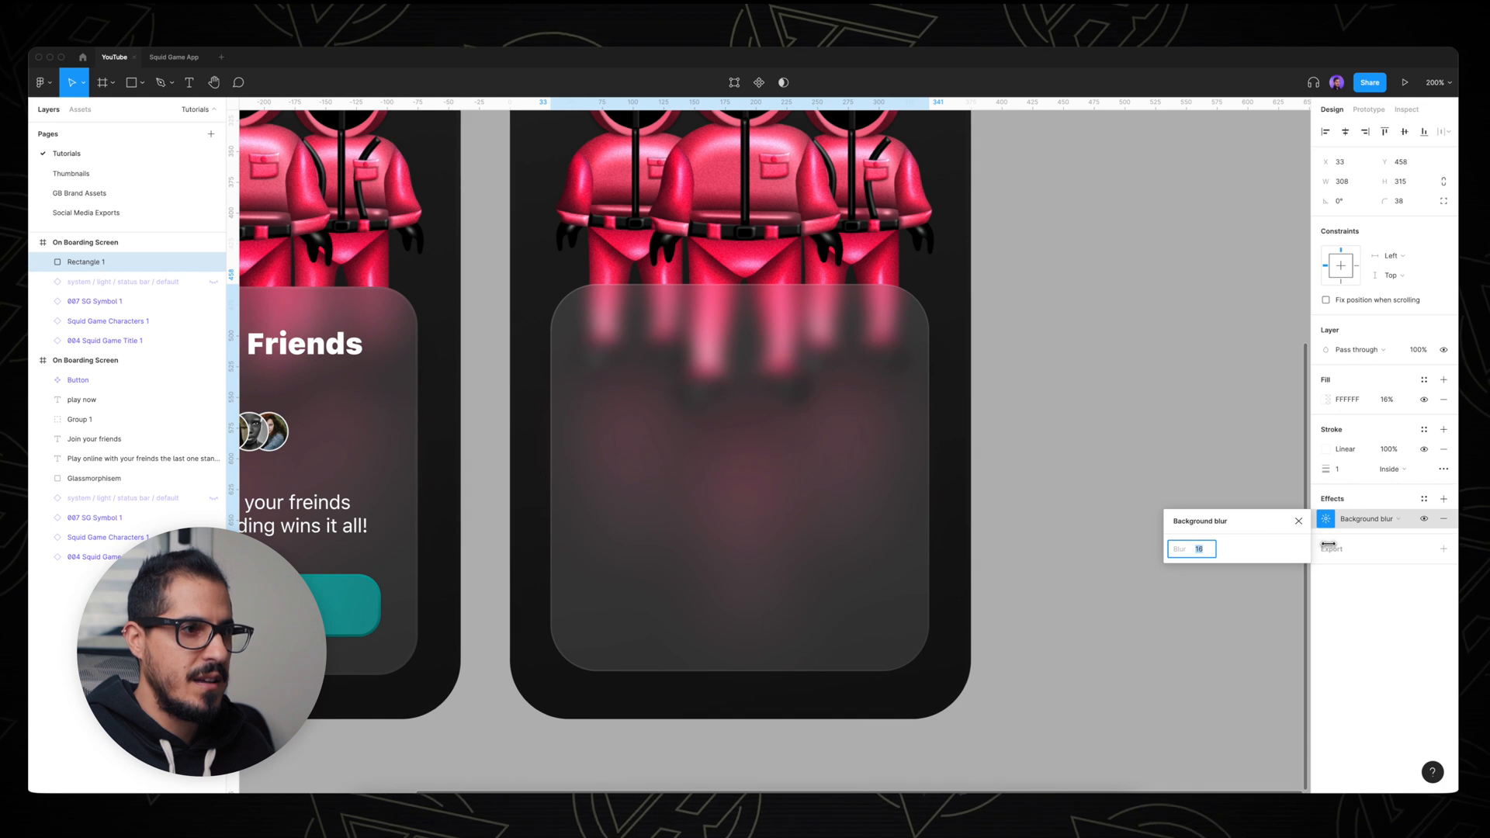
{"action": "type", "text": "26"}
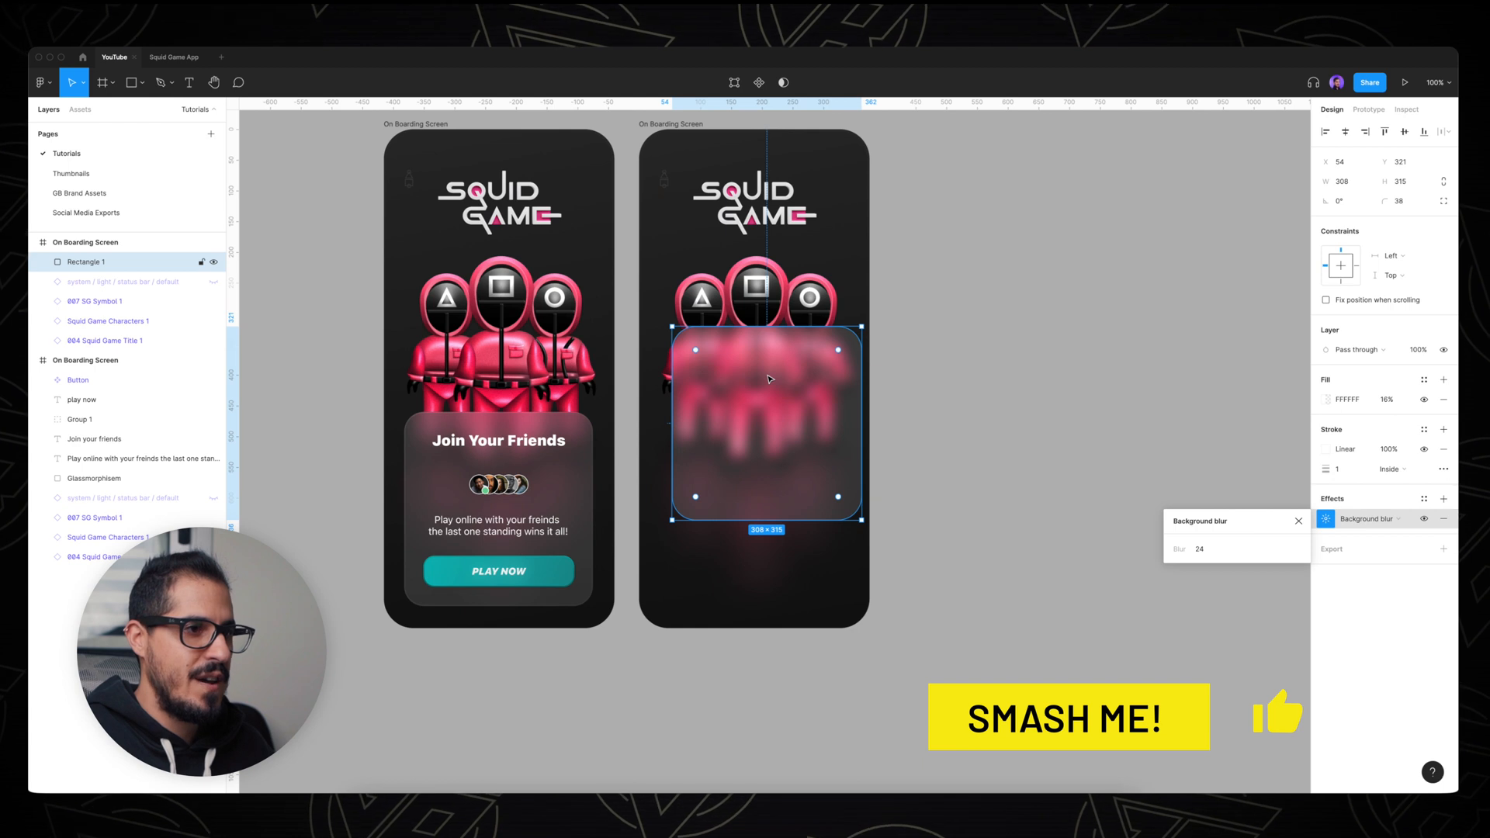
{"action": "left_click", "coordinate": [926, 361]}
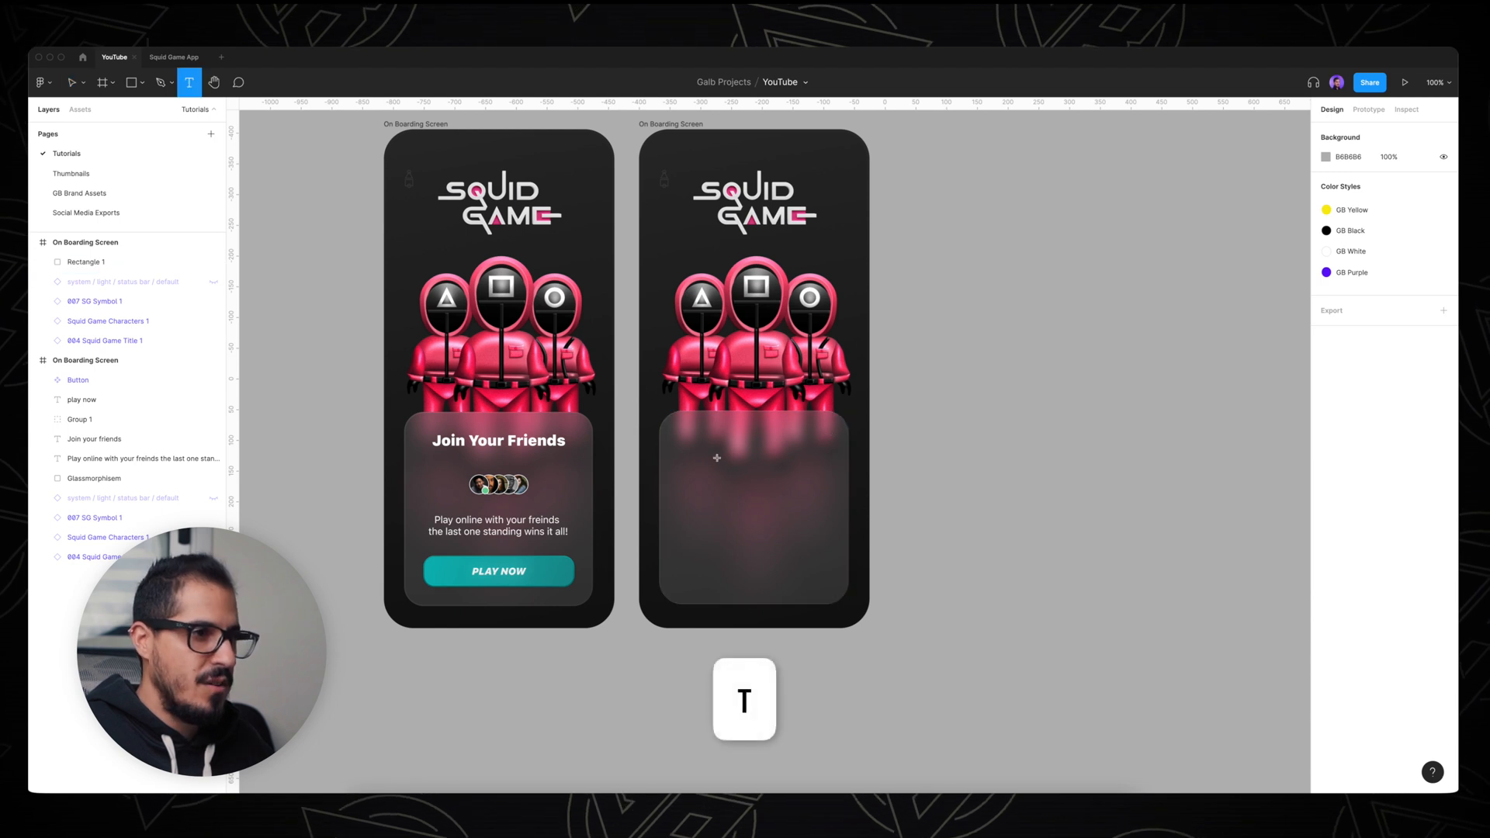
Step: Add a 'Join Your Friends' heading to the frosted card and duplicate the screen with Cmd+D
{"action": "left_click", "coordinate": [715, 457]}
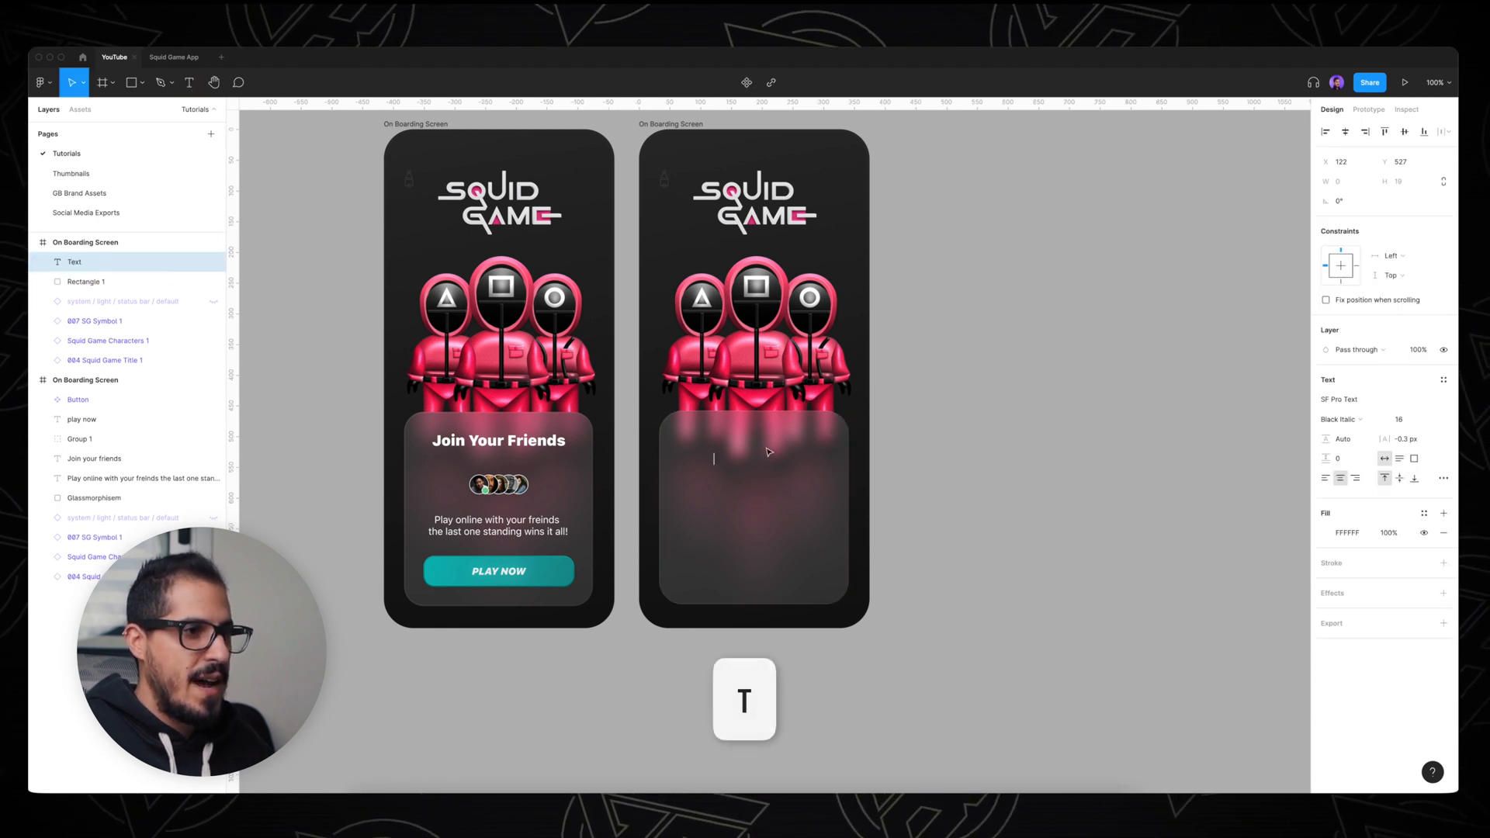
{"action": "type", "text": "Join"}
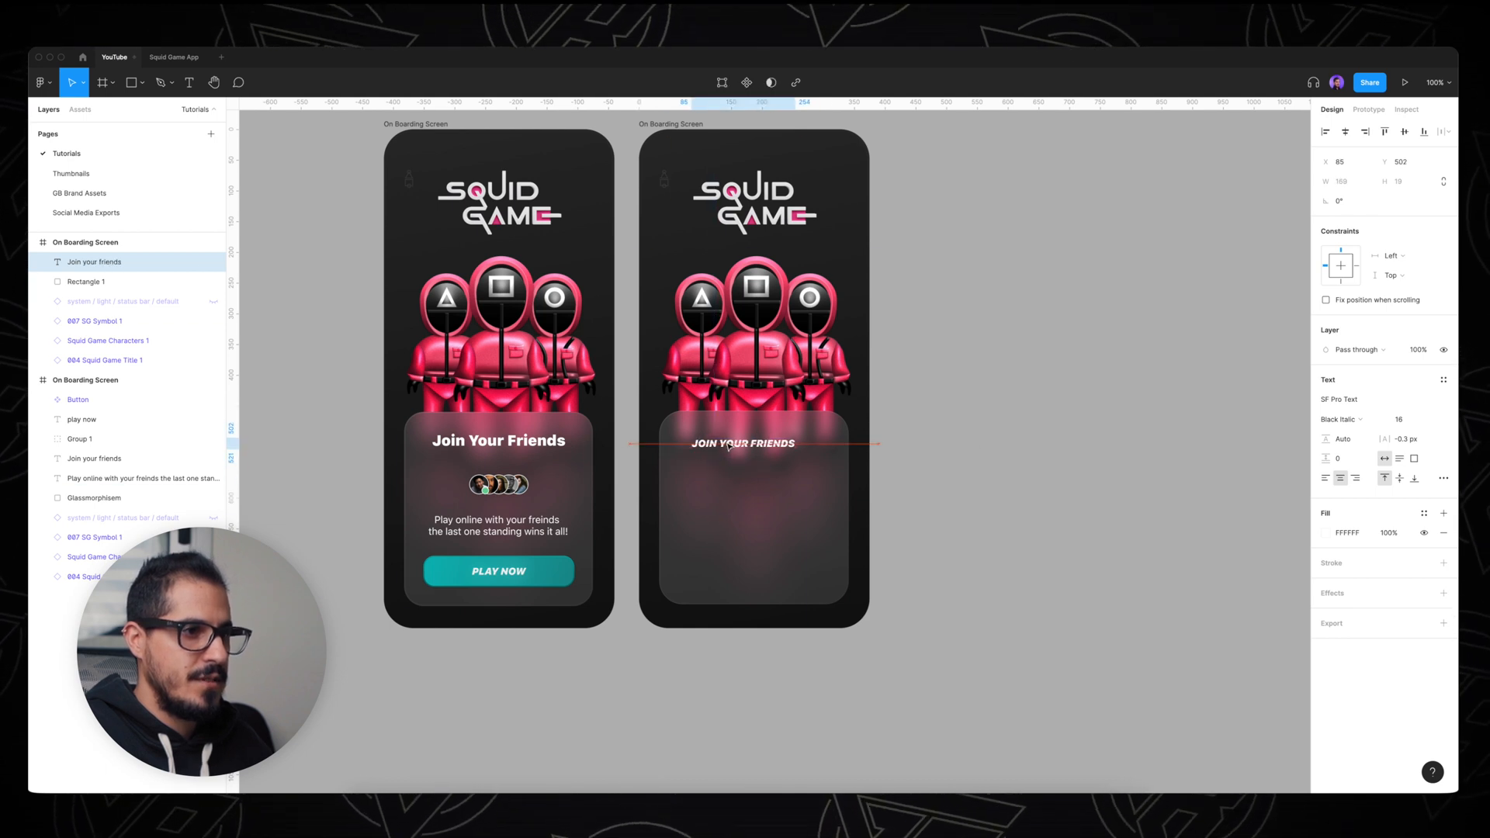
{"action": "left_click", "coordinate": [985, 425]}
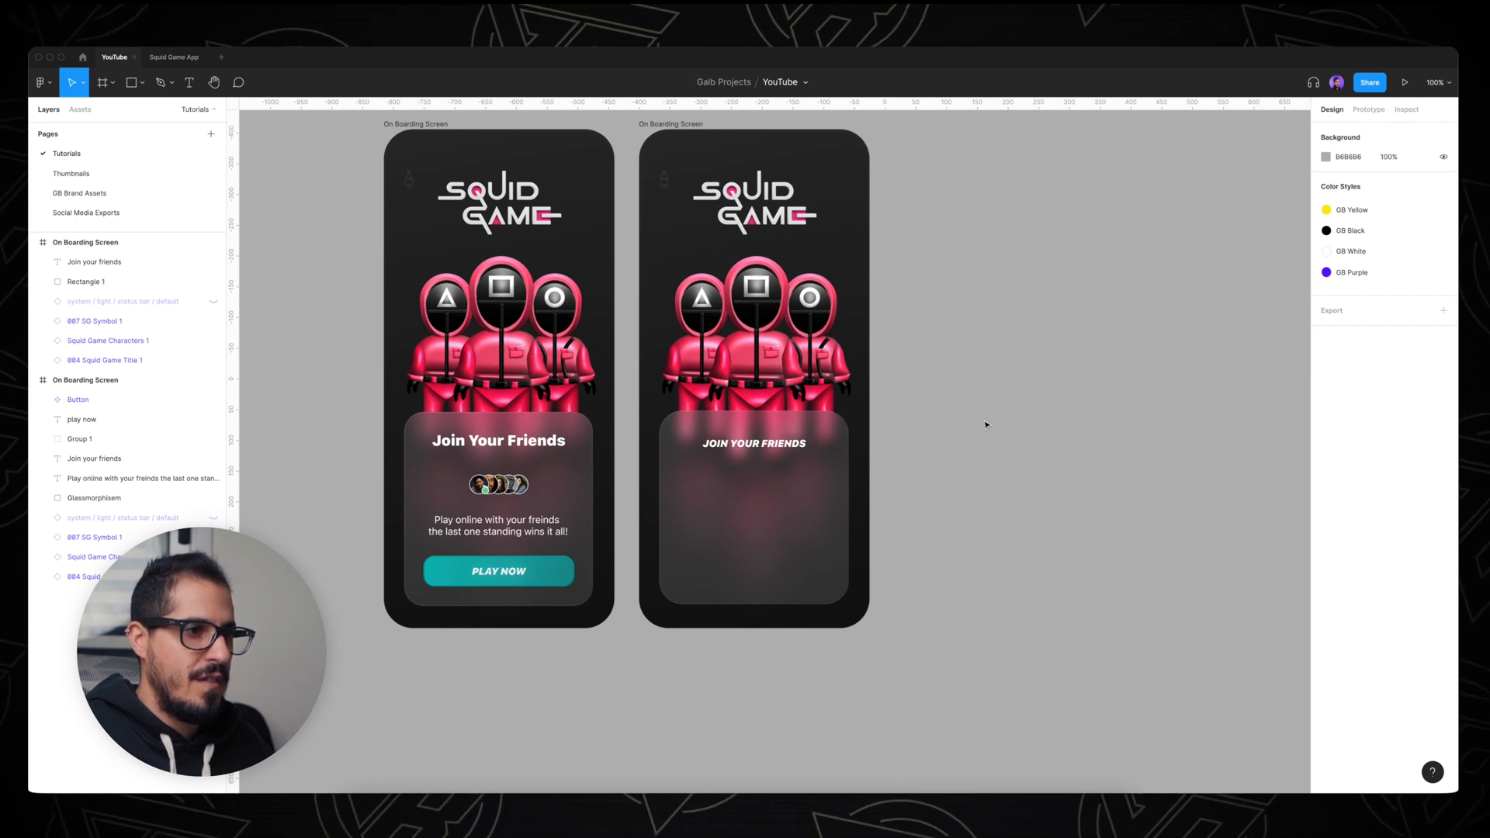
{"action": "mouse_move", "coordinate": [1017, 359]}
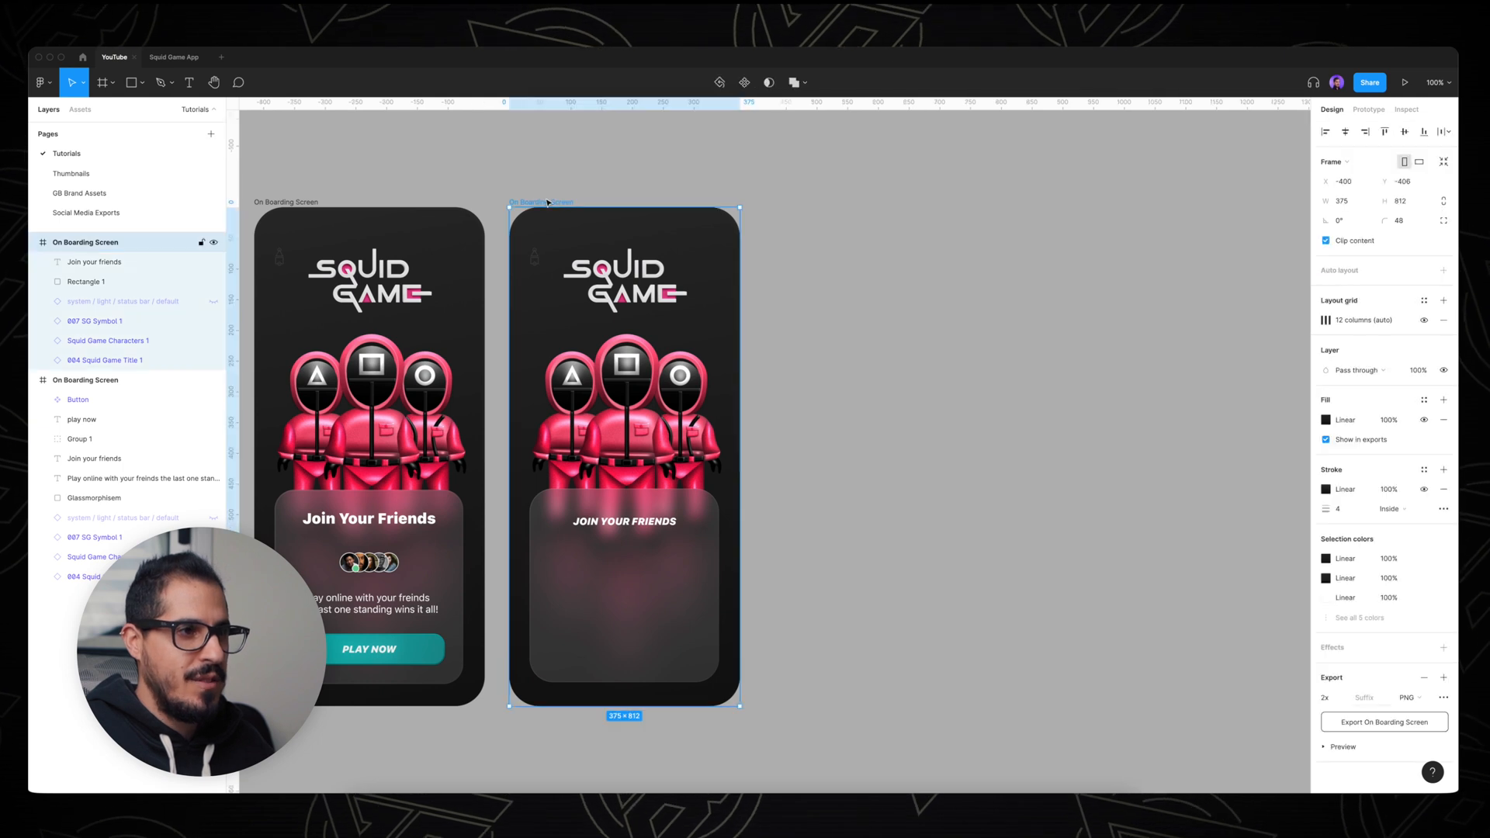
{"action": "key", "text": "cmd+d"}
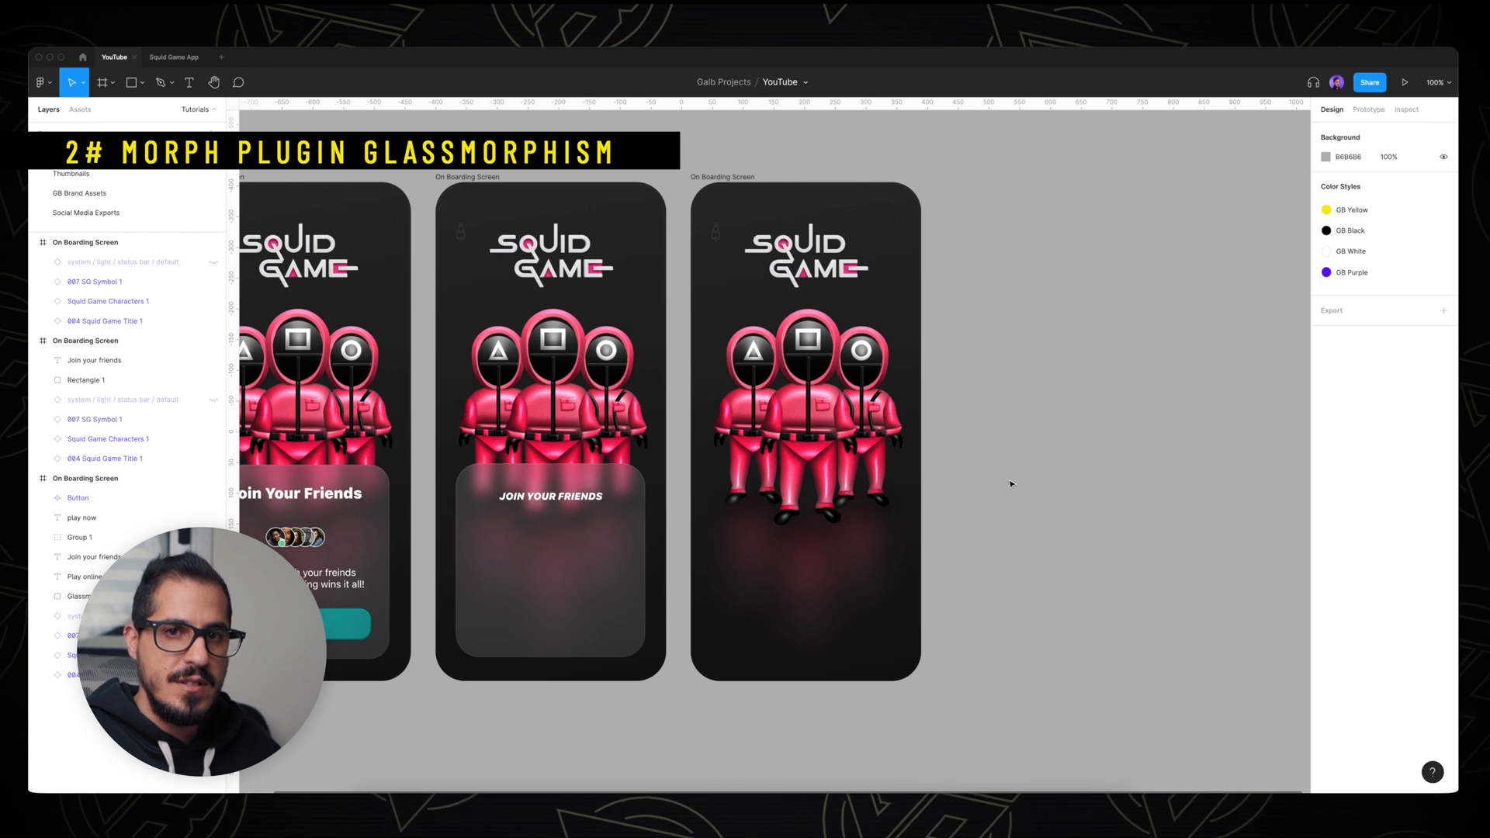
{"action": "mouse_move", "coordinate": [977, 487]}
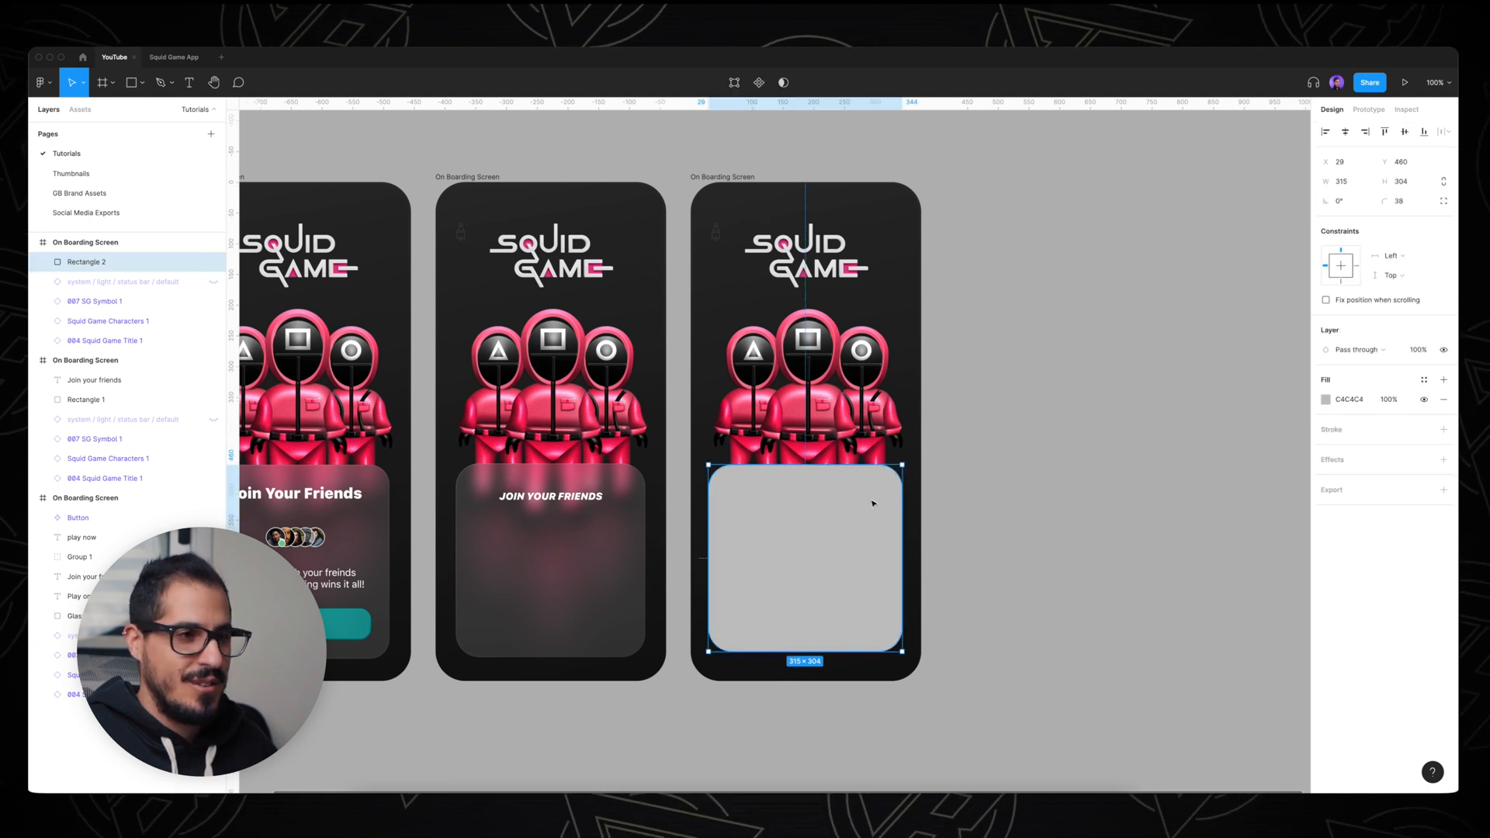
{"action": "mouse_move", "coordinate": [983, 410]}
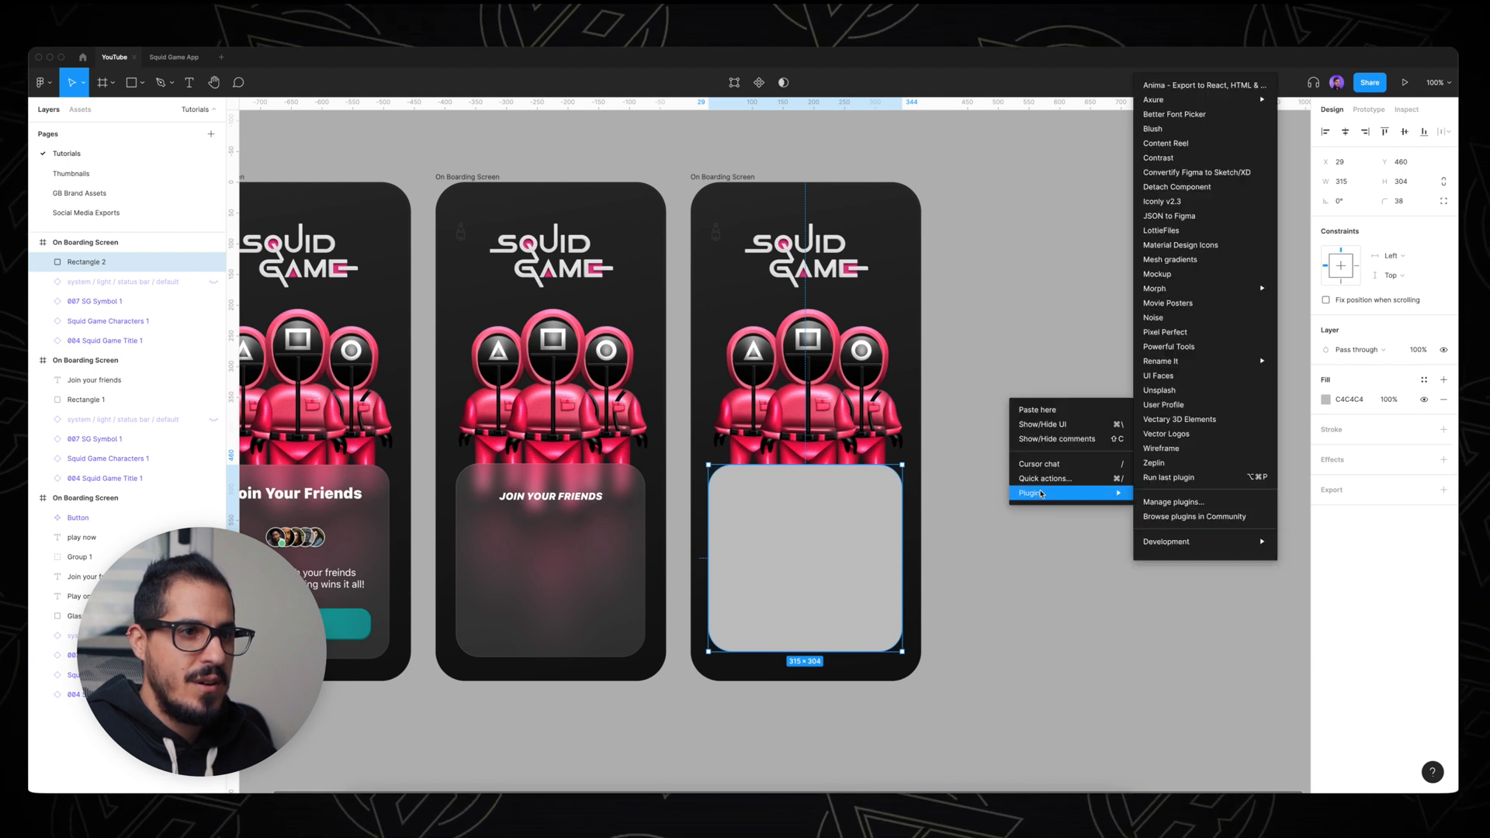
{"action": "mouse_move", "coordinate": [1175, 463]}
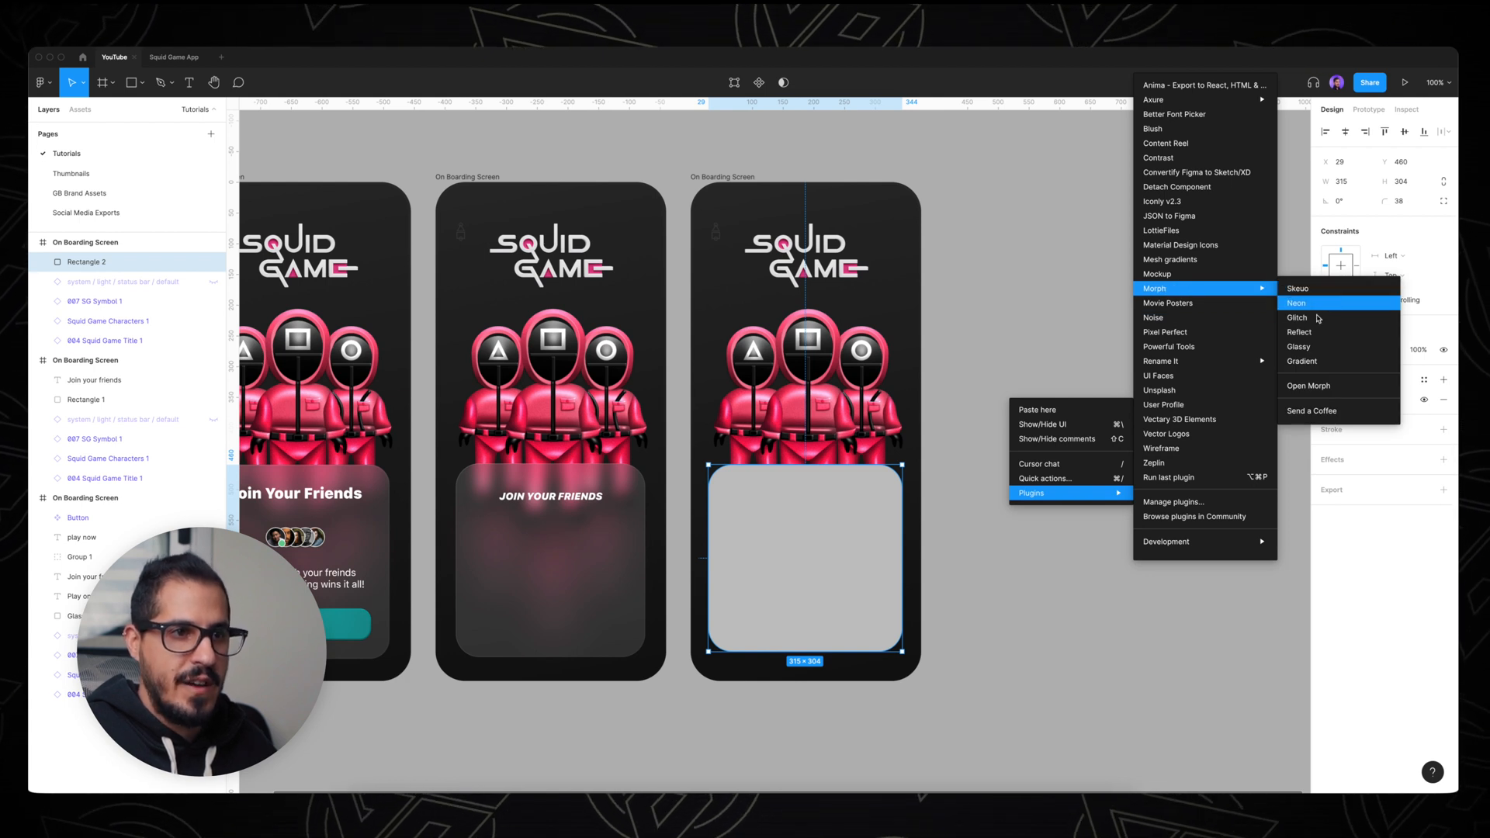
Step: Apply the Morph Glassy effect to the third screen's card with a raised edge surface
{"action": "left_click", "coordinate": [1300, 346]}
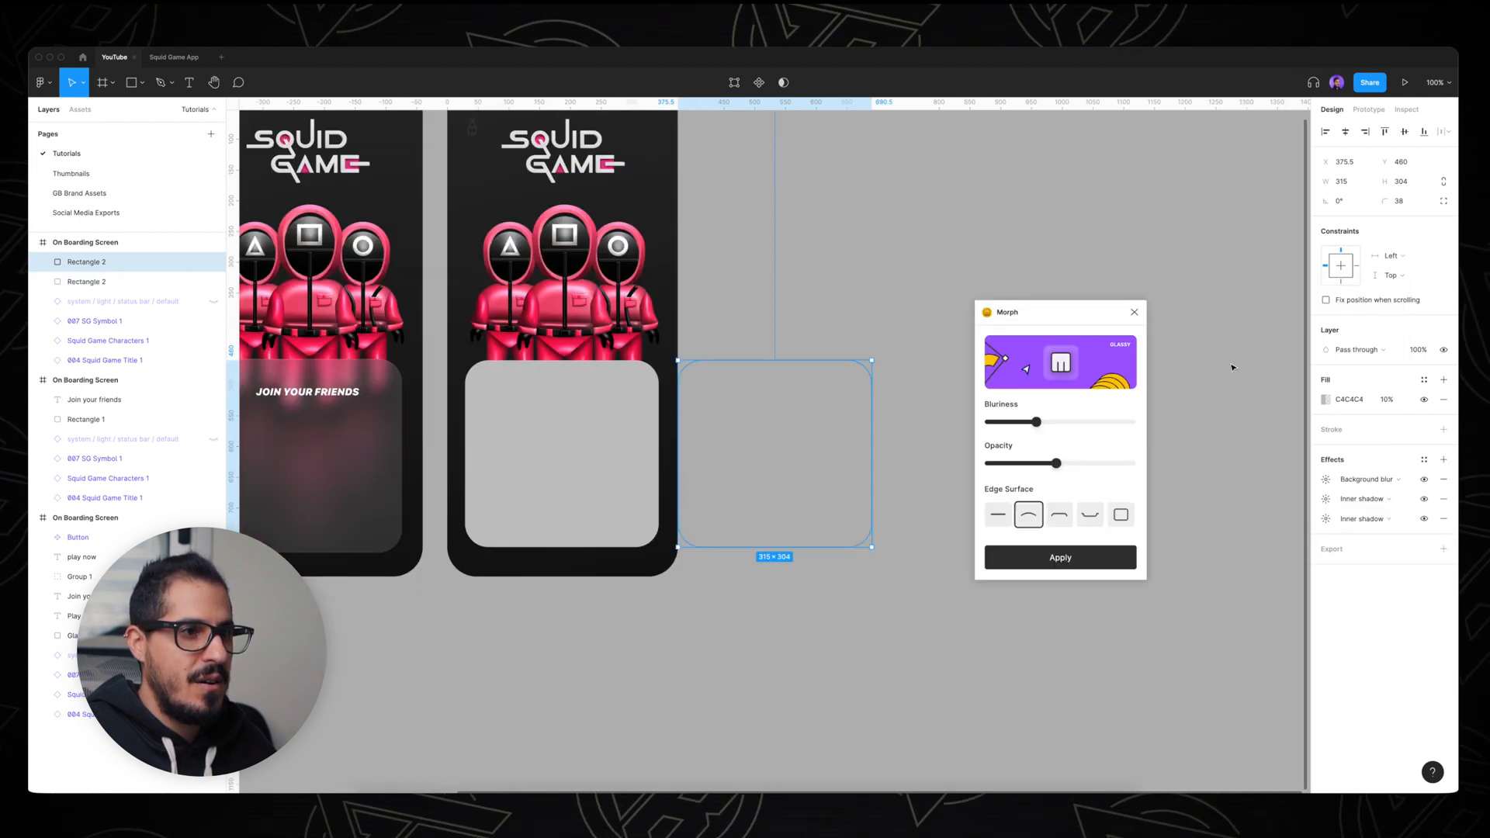
{"action": "left_click", "coordinate": [774, 432]}
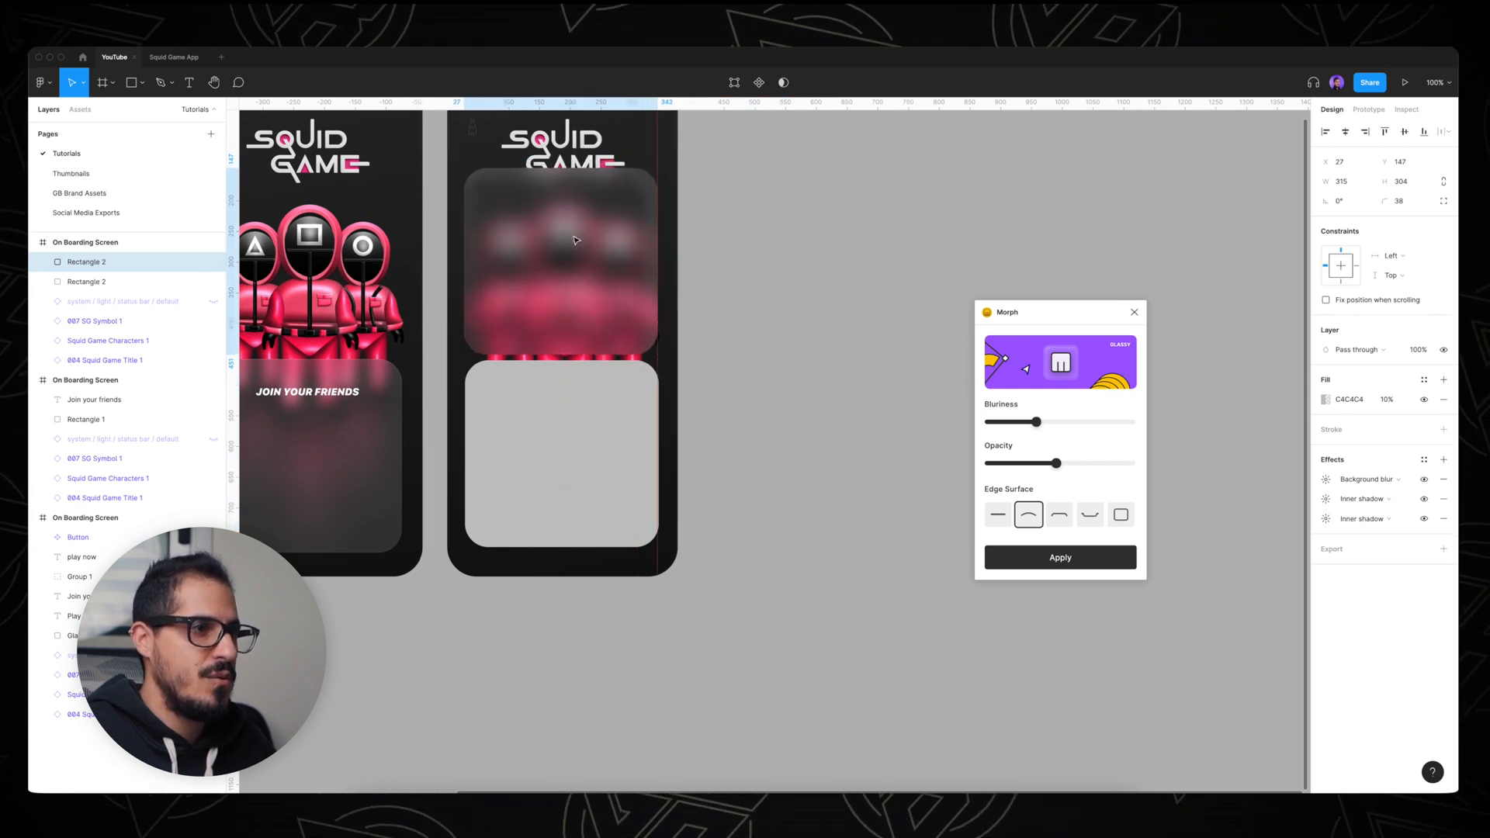
{"action": "left_click", "coordinate": [559, 263]}
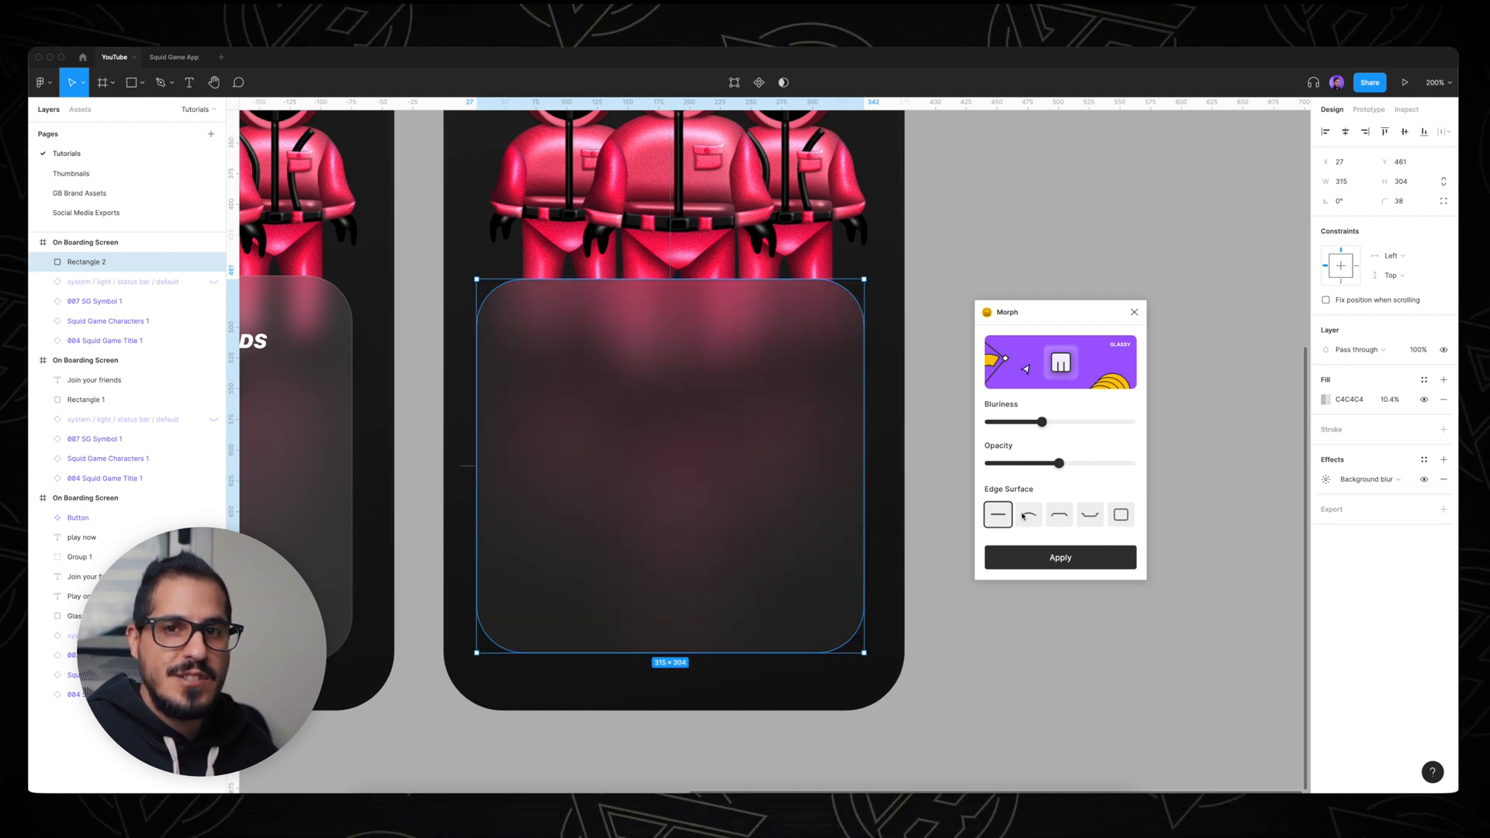
{"action": "left_click", "coordinate": [1059, 516]}
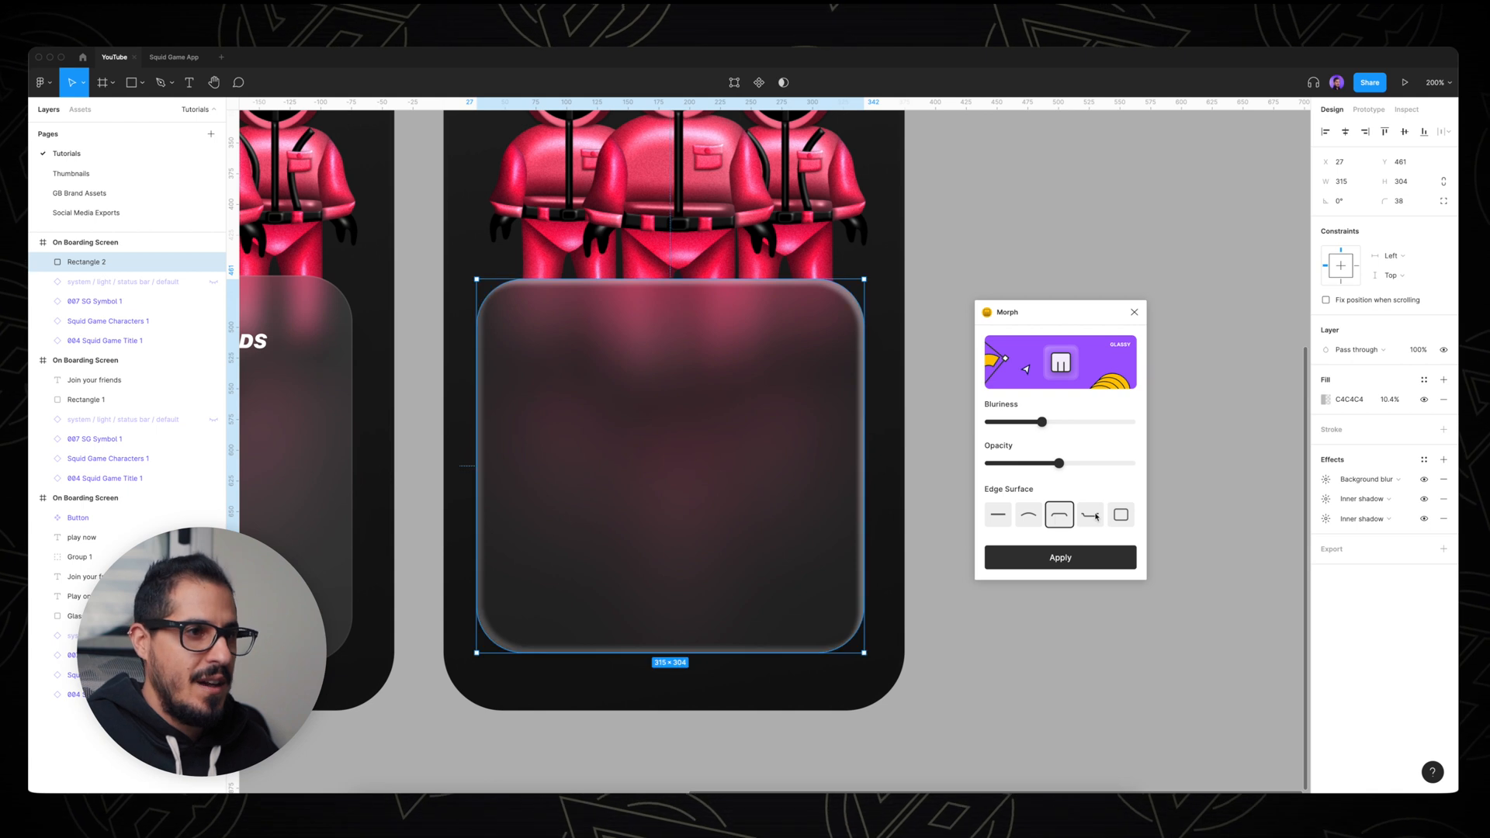
{"action": "left_click", "coordinate": [1029, 516]}
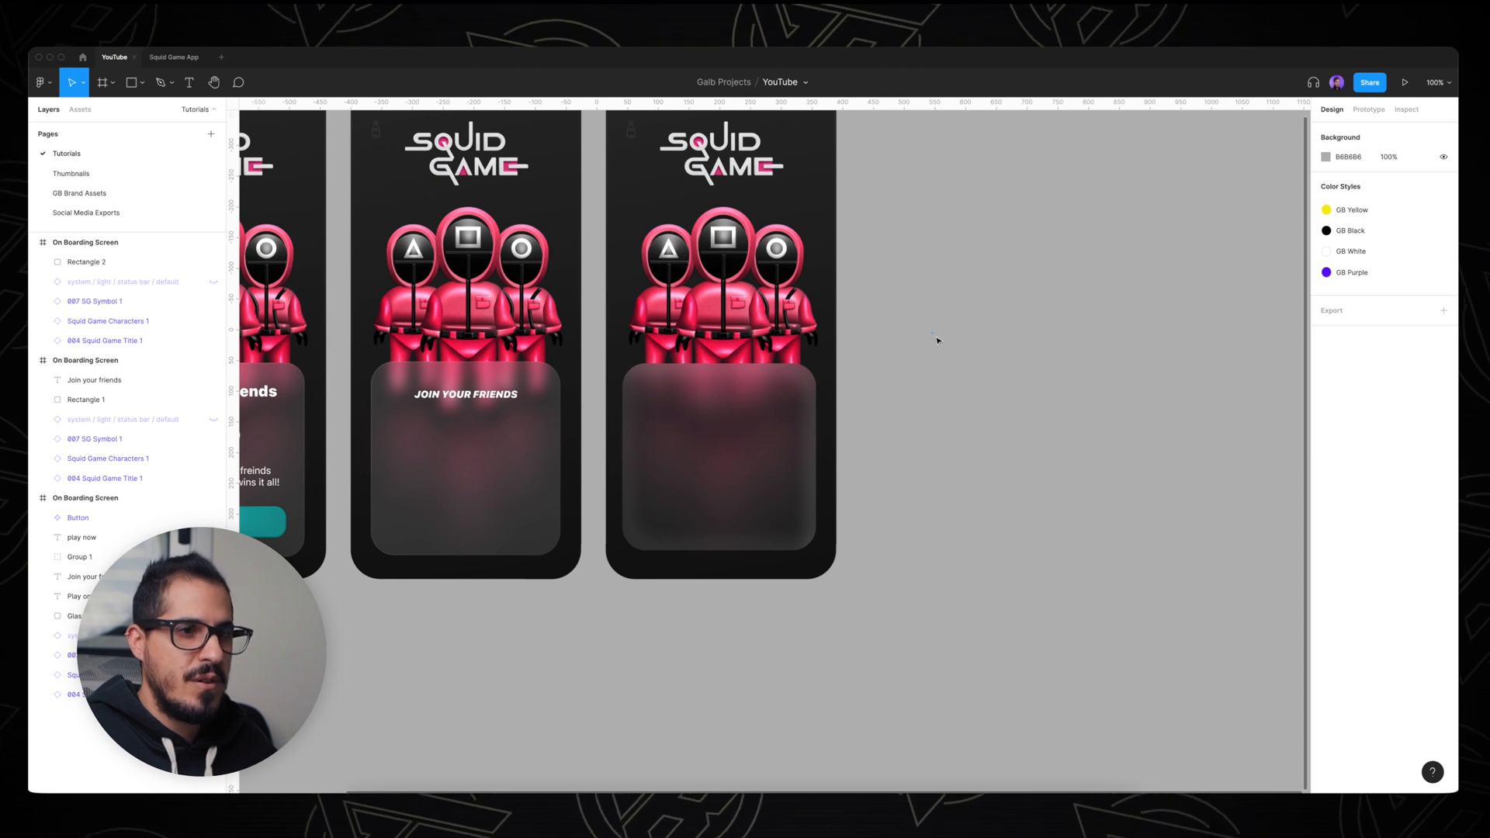
Step: Switch the border of Rectangle 2, the glass card, from solid to linear gradient
{"action": "left_click", "coordinate": [719, 456]}
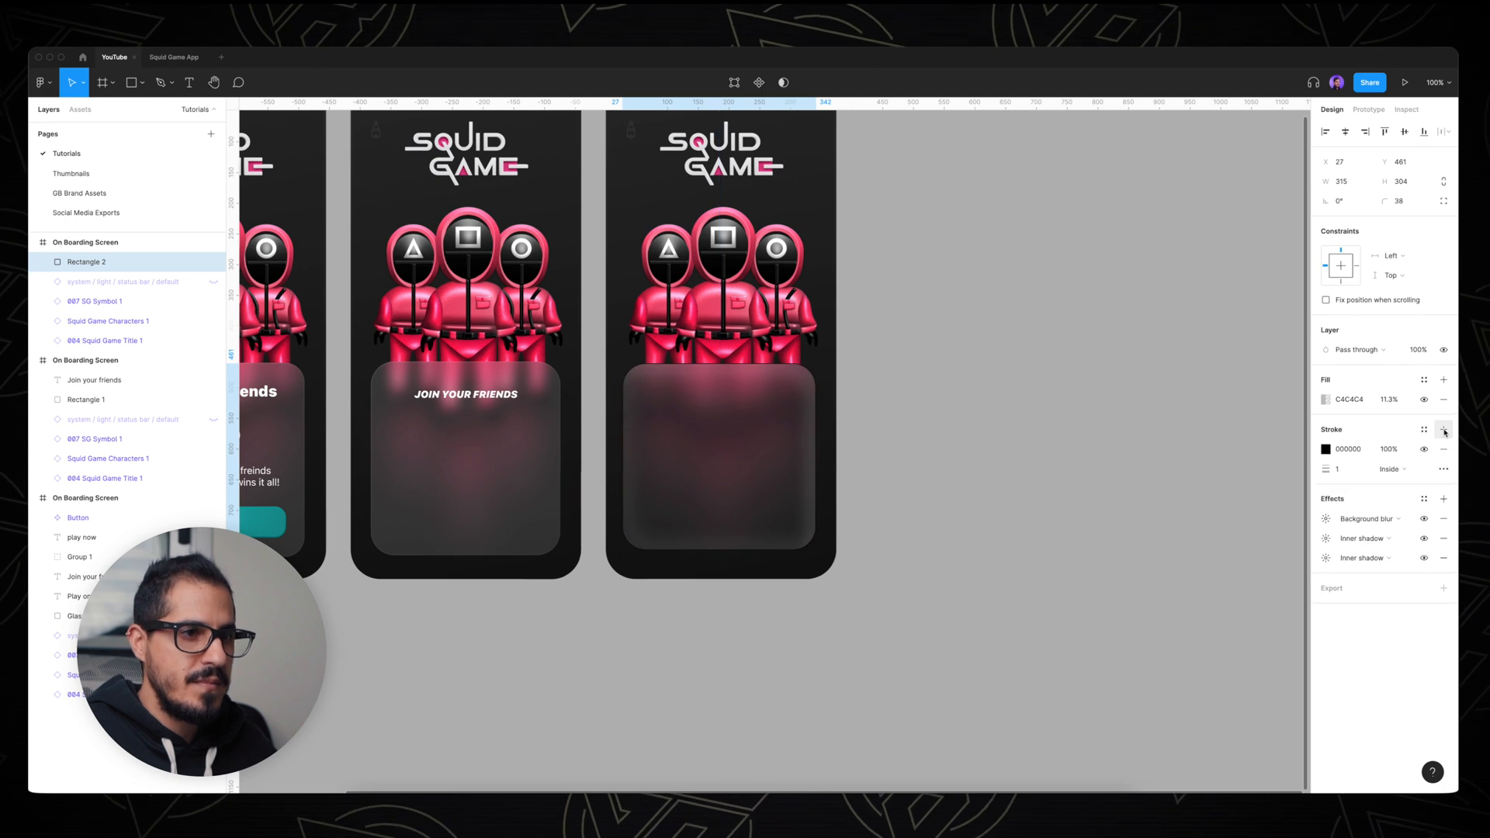
{"action": "left_click", "coordinate": [1325, 449]}
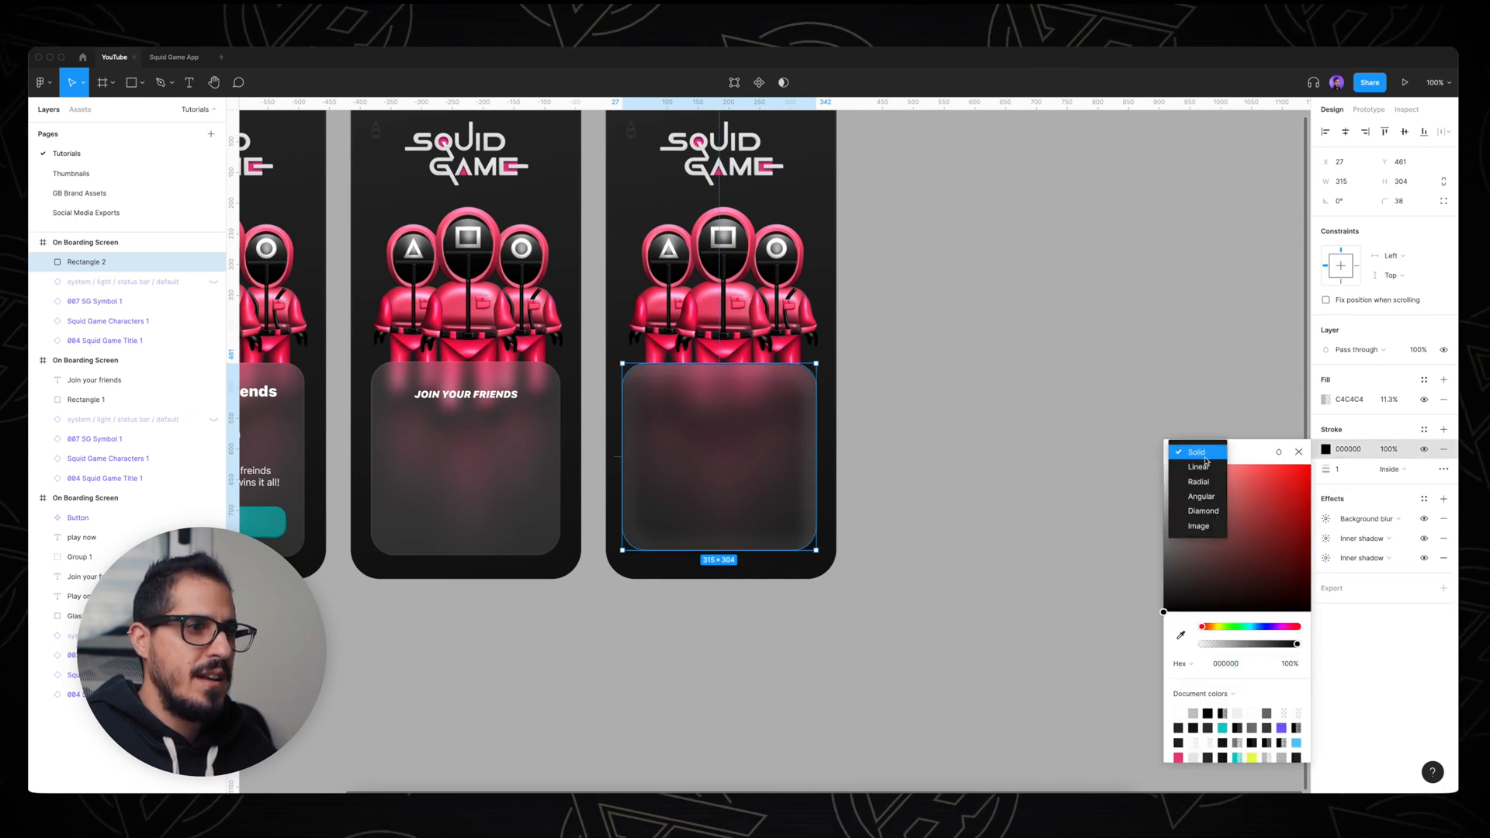
{"action": "left_click", "coordinate": [1199, 466]}
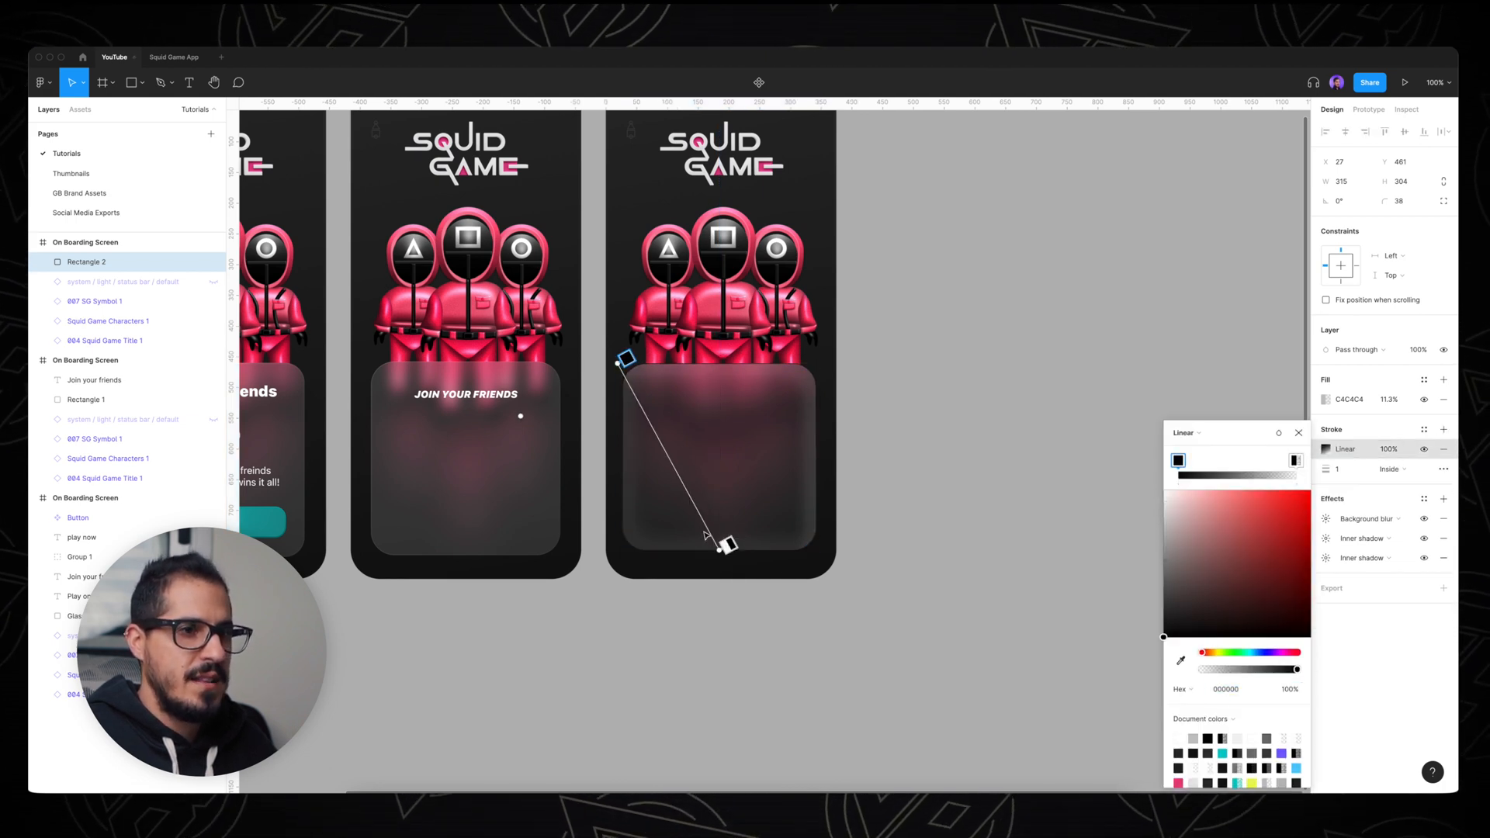